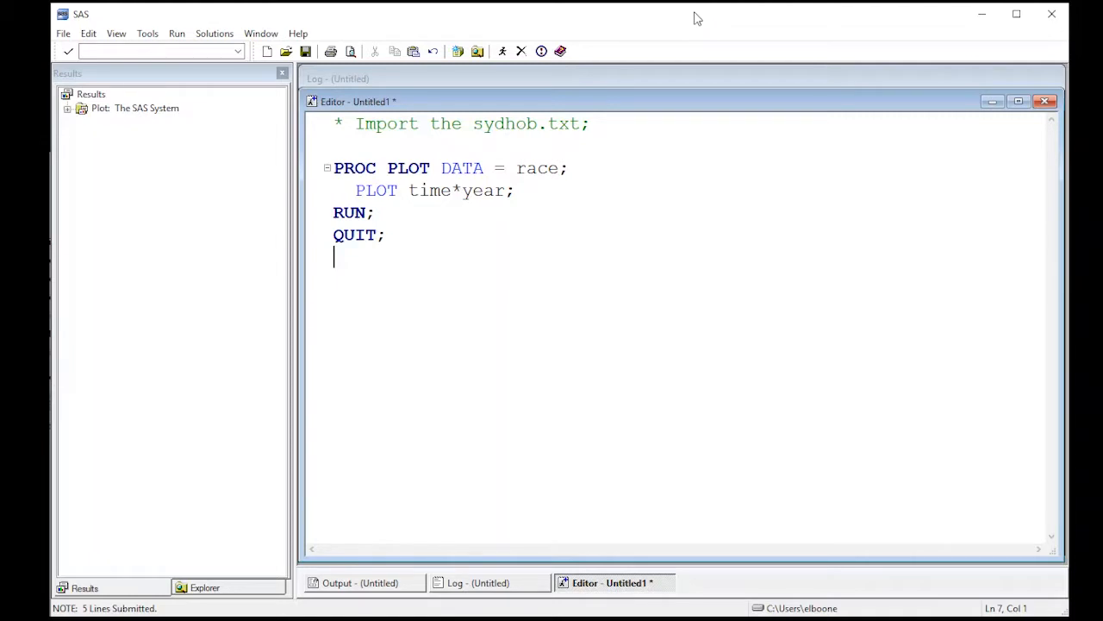
mouse_move(142, 118)
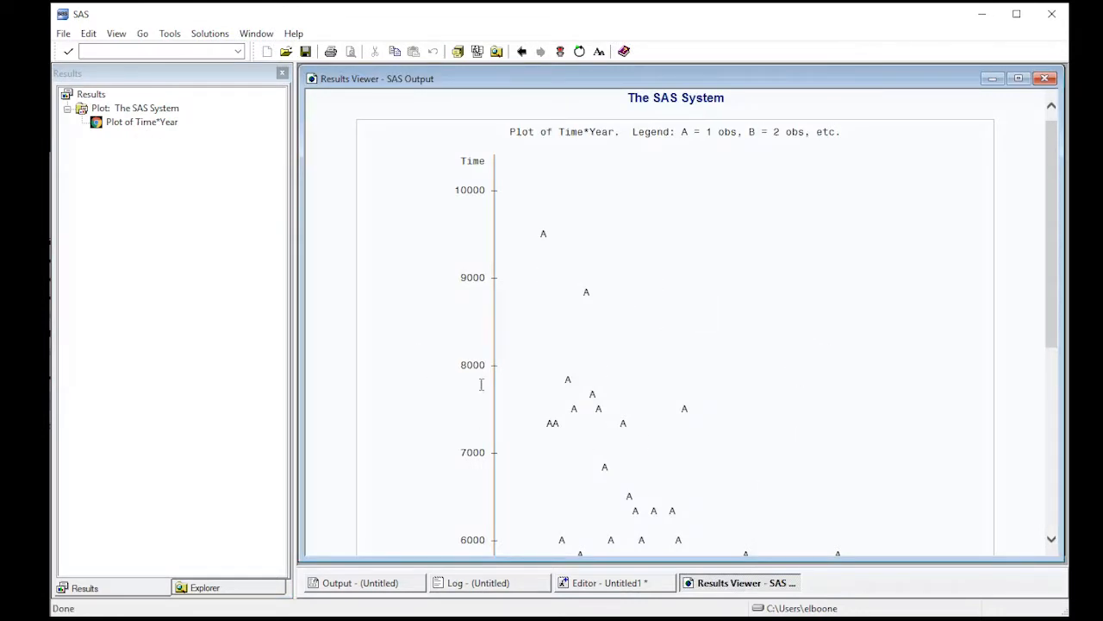
mouse_move(564, 325)
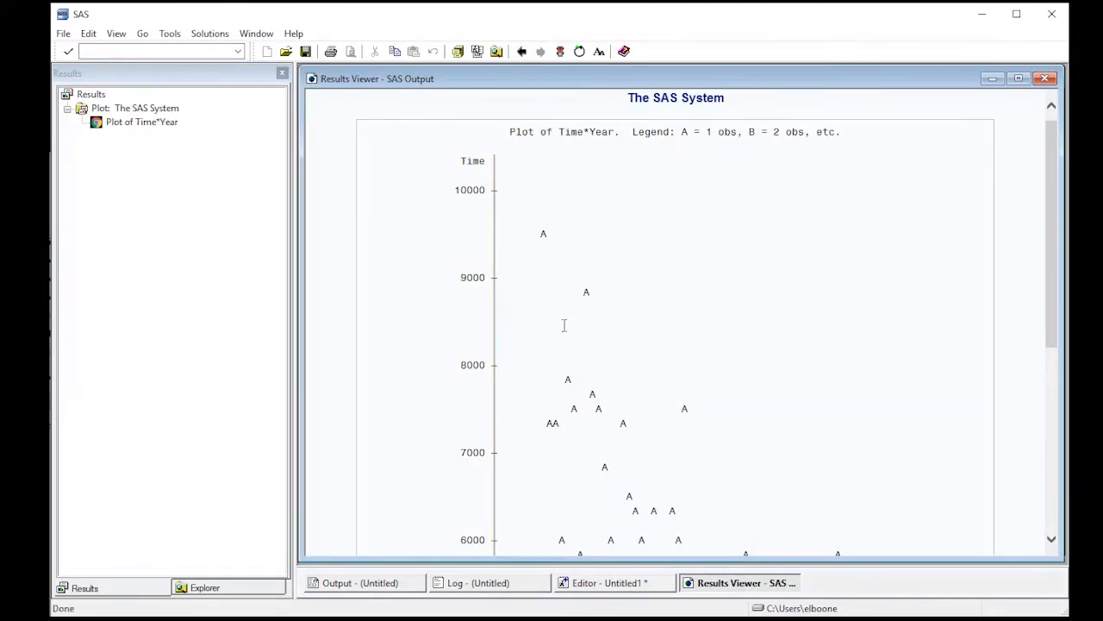
mouse_move(665, 241)
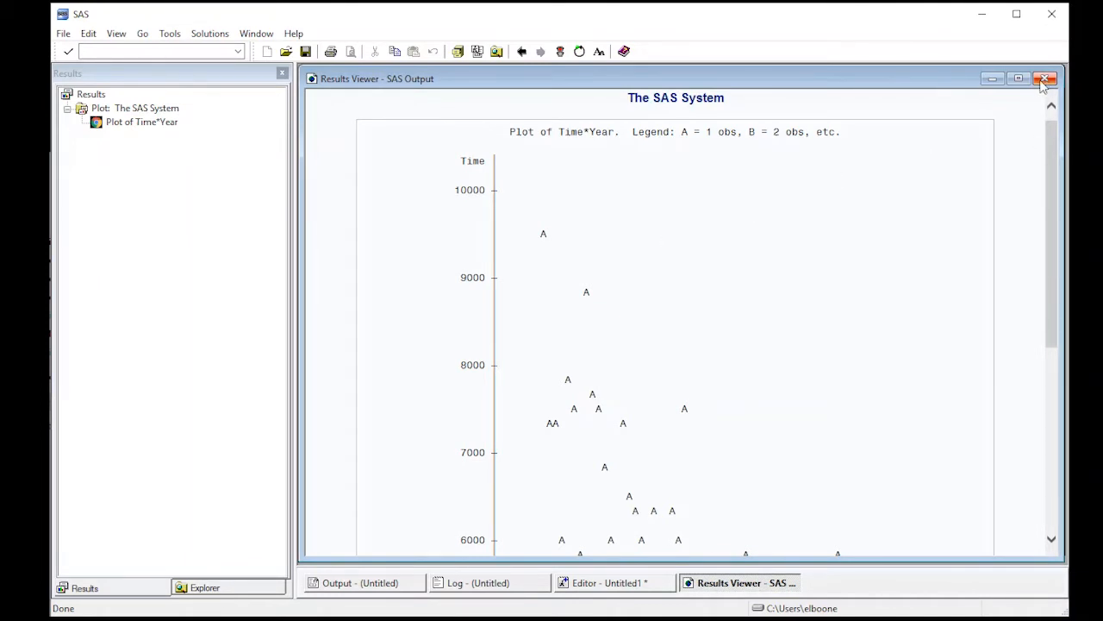
- Change PROC PLOT to PROC GPLOT and rerun to get a graphical Time vs. Year scatter
click(1046, 78)
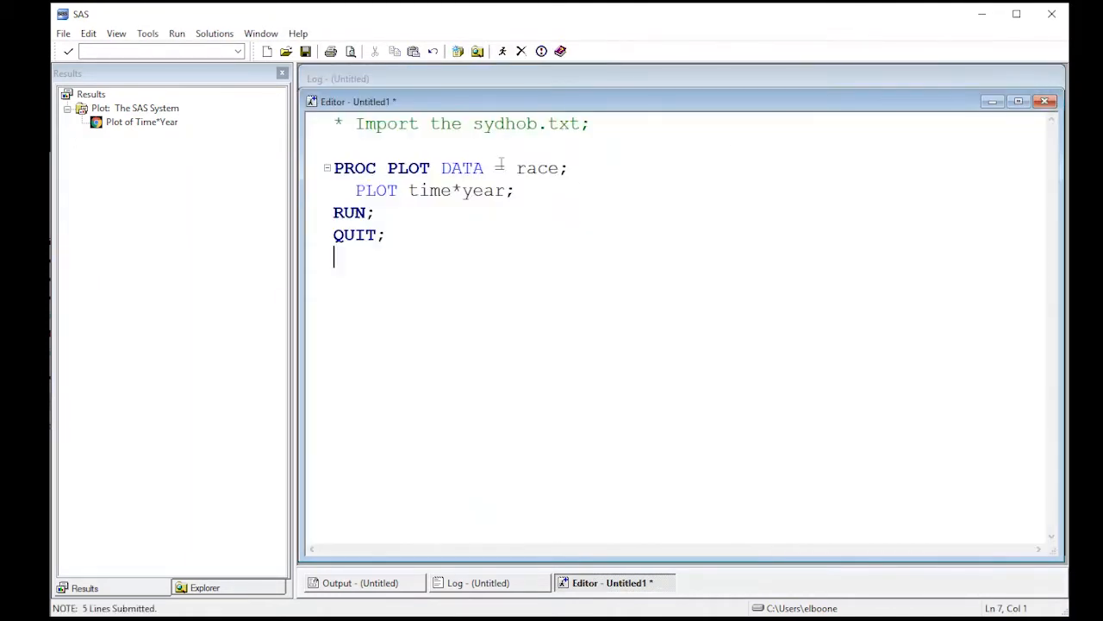
click(407, 168)
text(G)
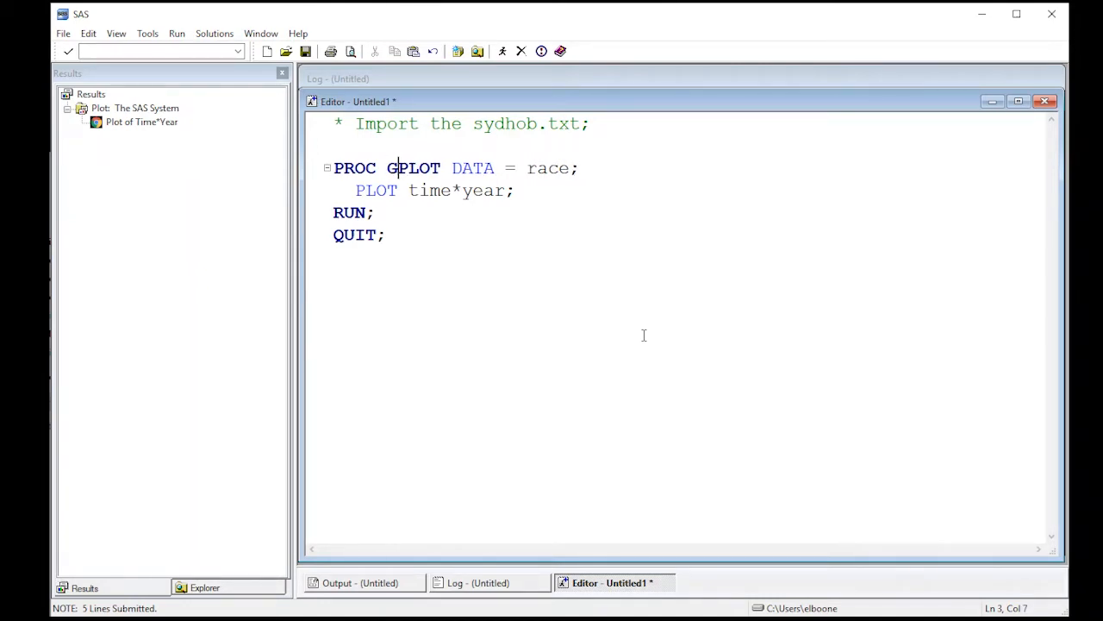
key(ctrl+a)
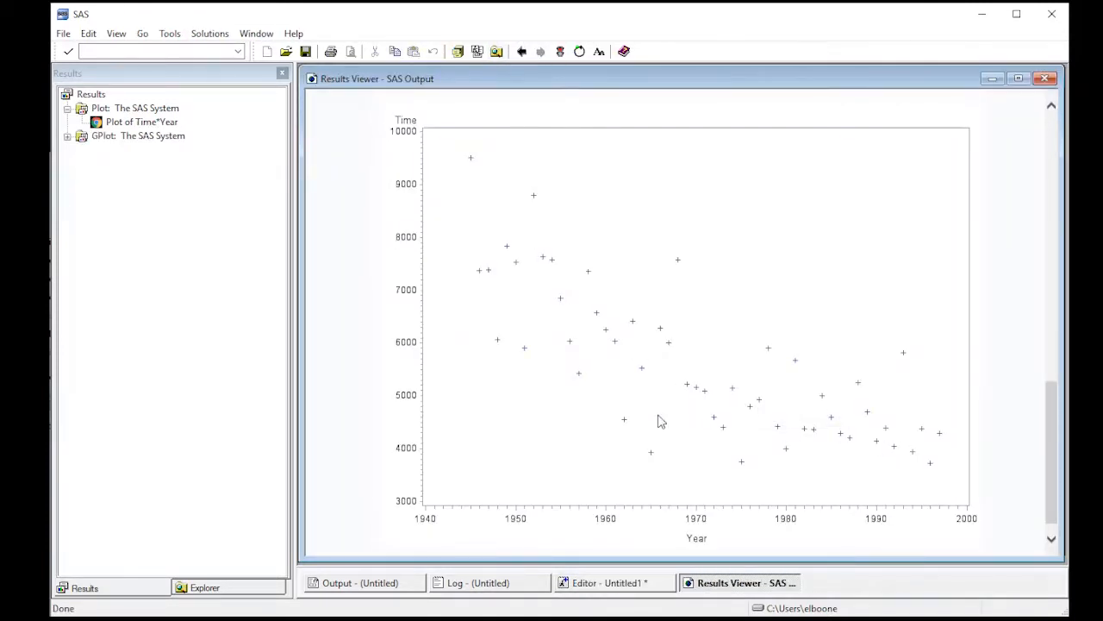
mouse_move(836, 259)
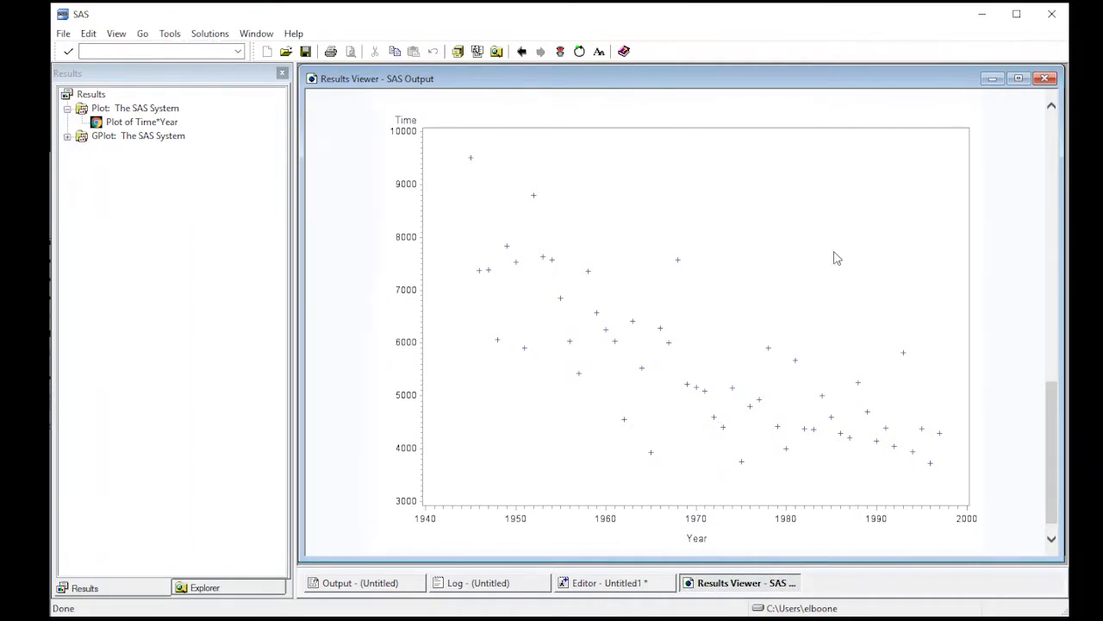
mouse_move(1045, 78)
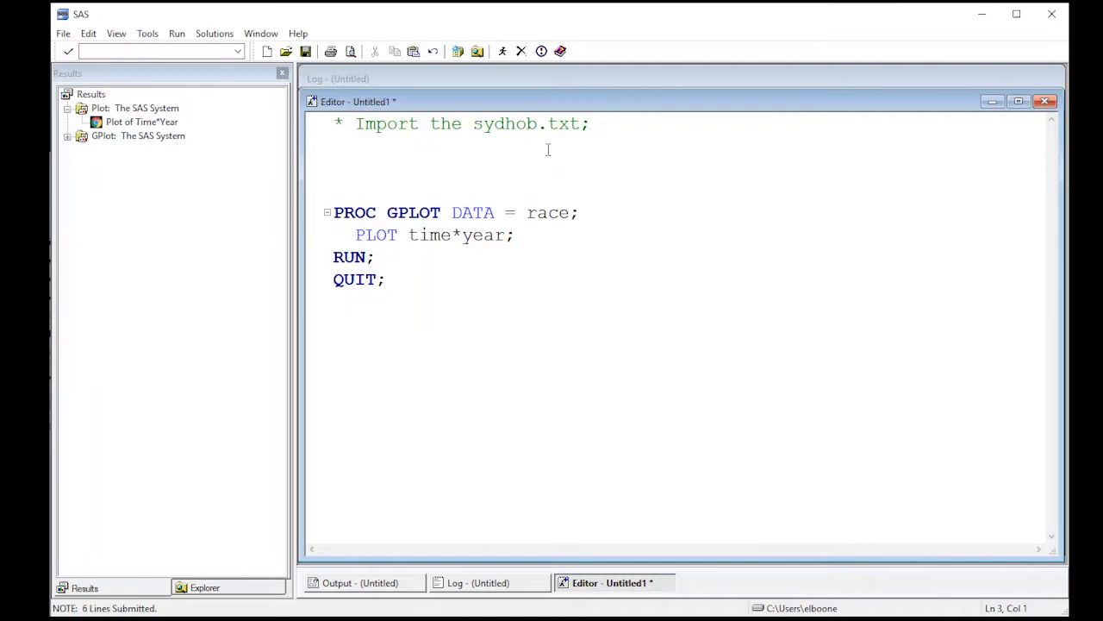
- Add a comment and title1 "Time vs. Year"; above PROC GPLOT and rerun the plot
text(* A)
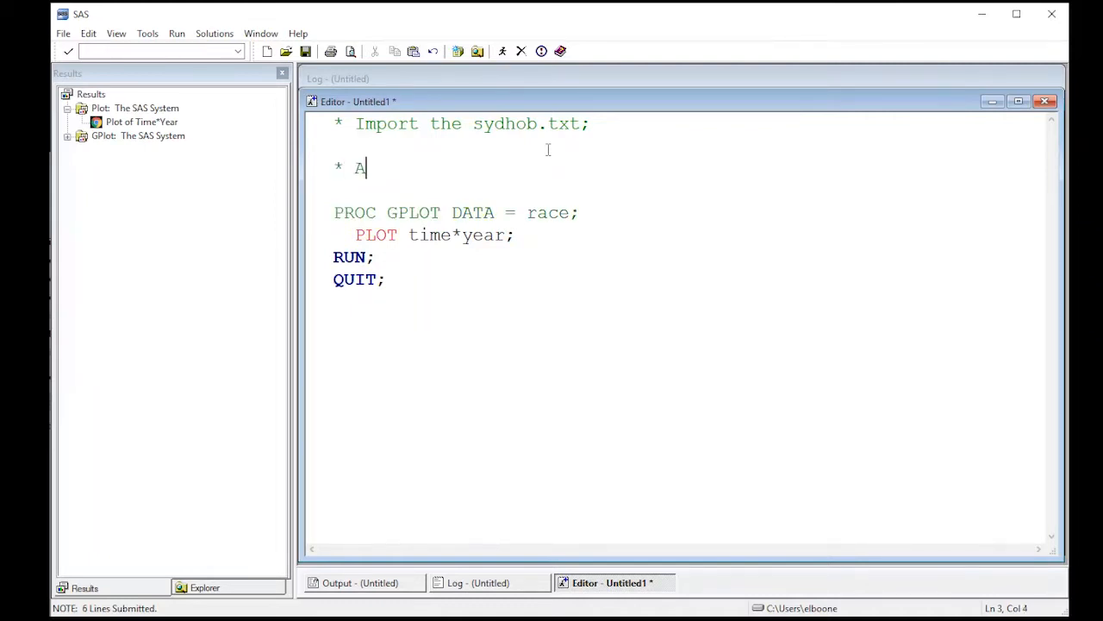
text(dd a title;)
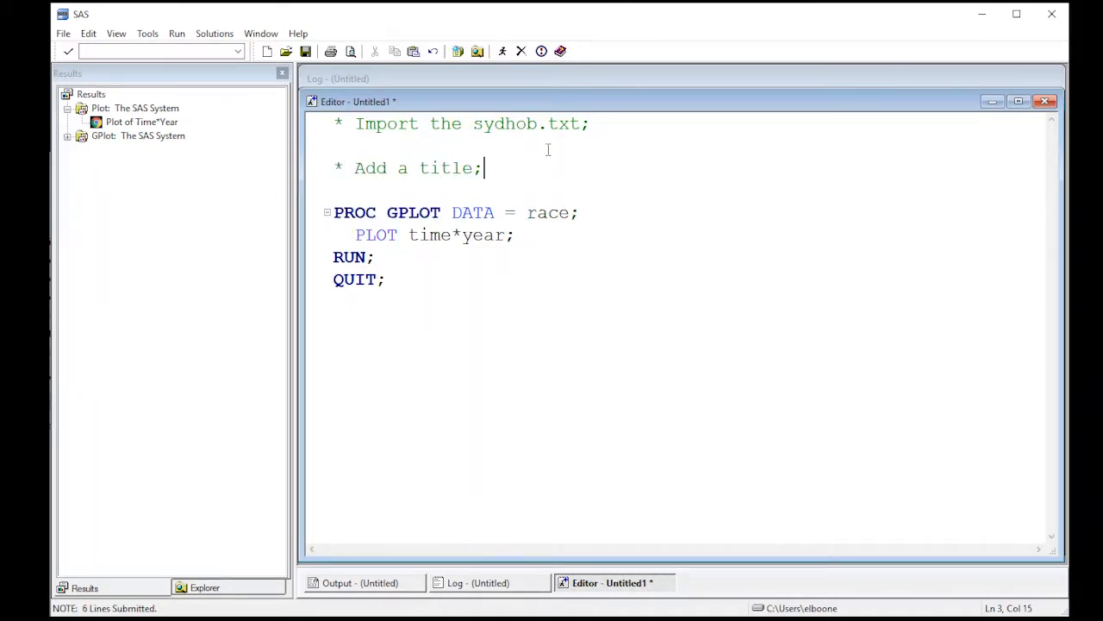
text(title1)
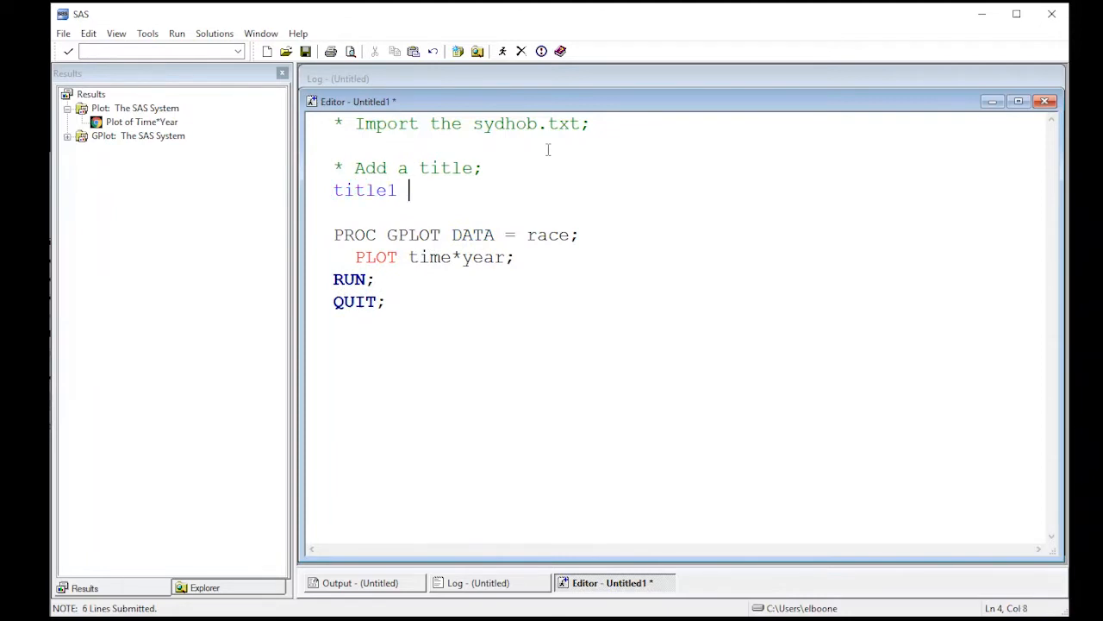
text(")
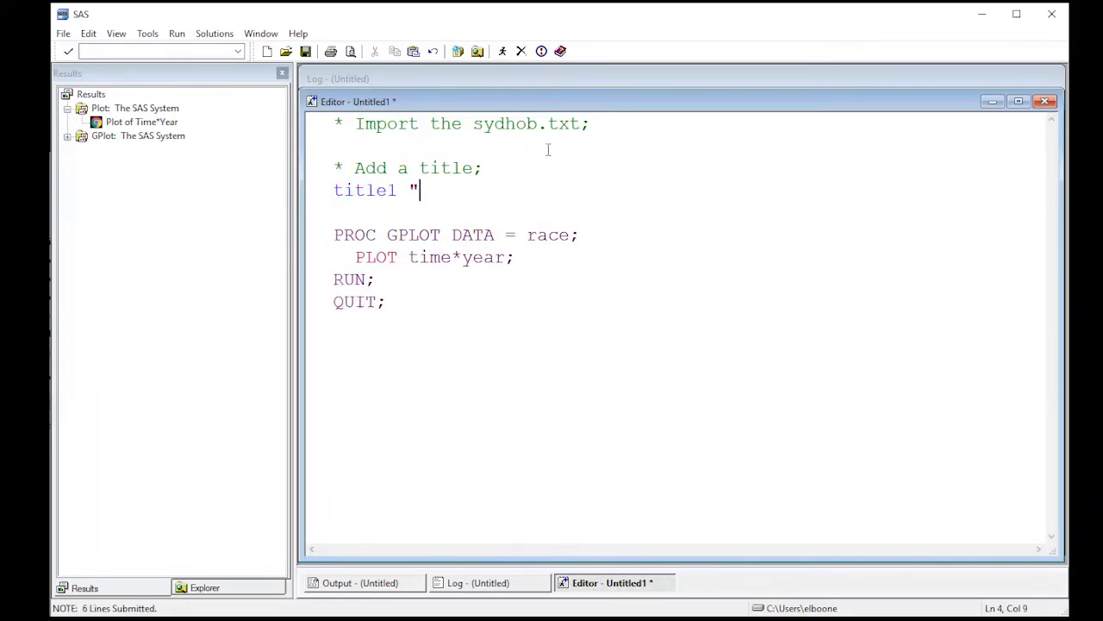
text(Time vx)
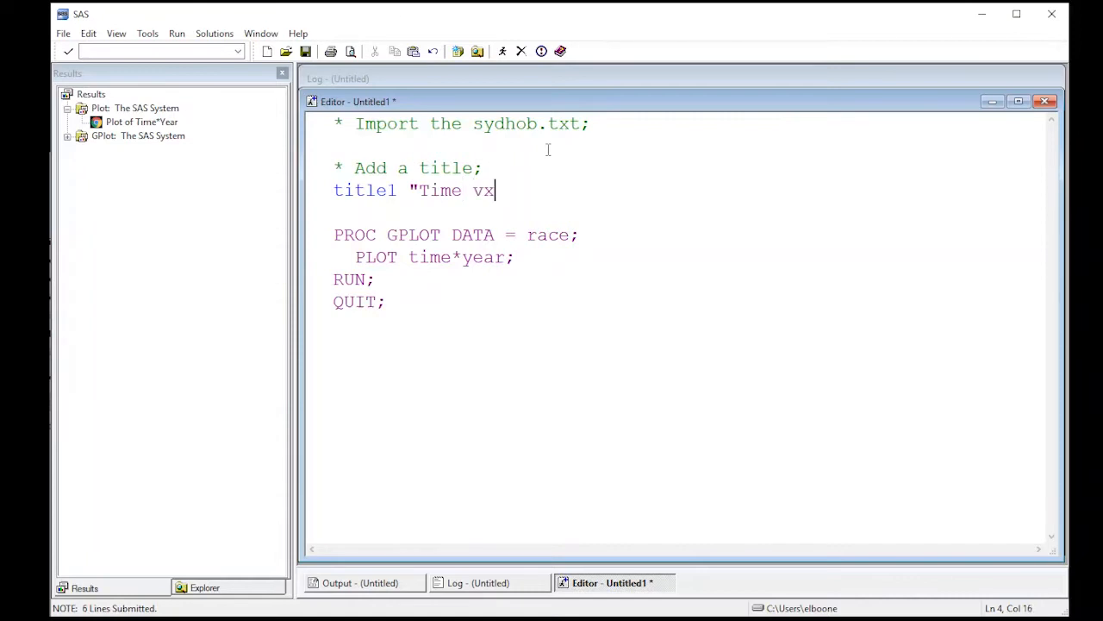
text(s. Year)
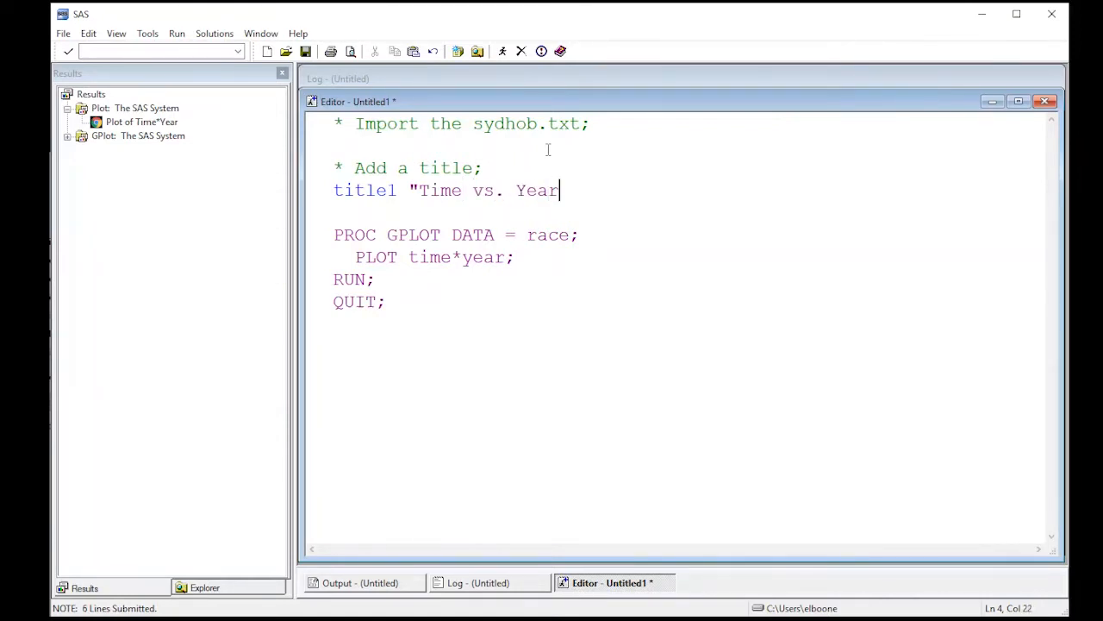
text(";)
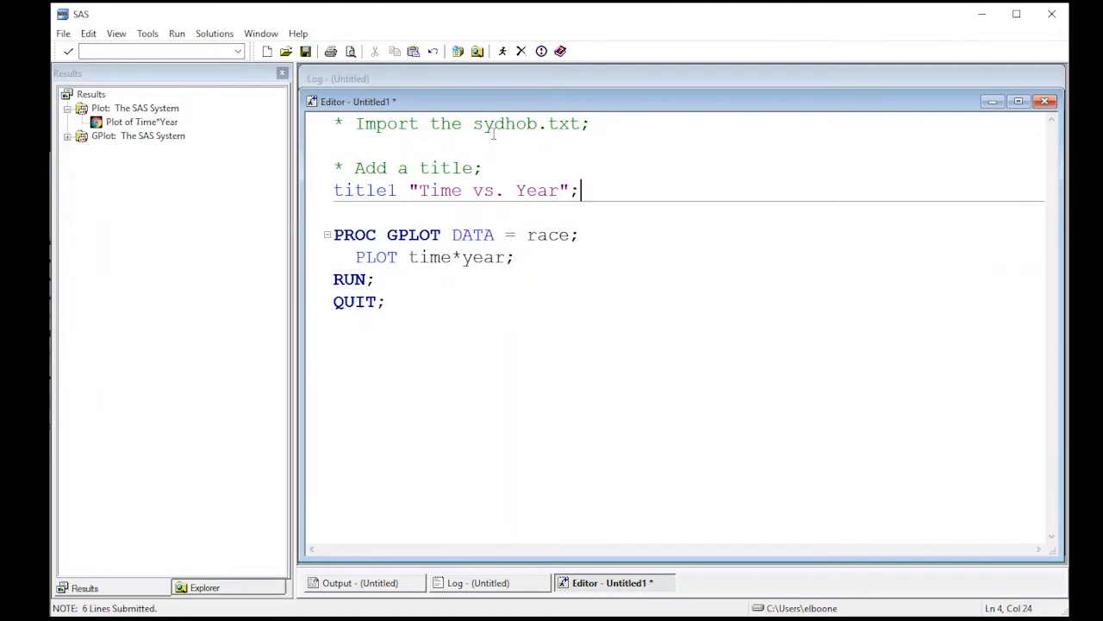
click(502, 51)
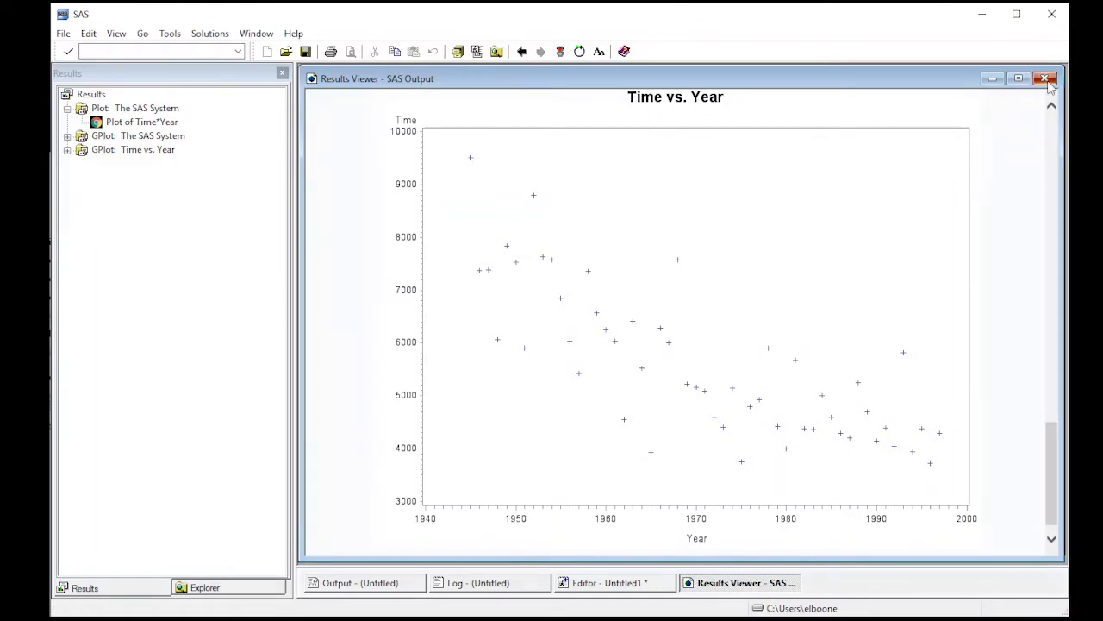
- Add a comment and an axis1 statement with label = ("Time (min)")
click(1046, 78)
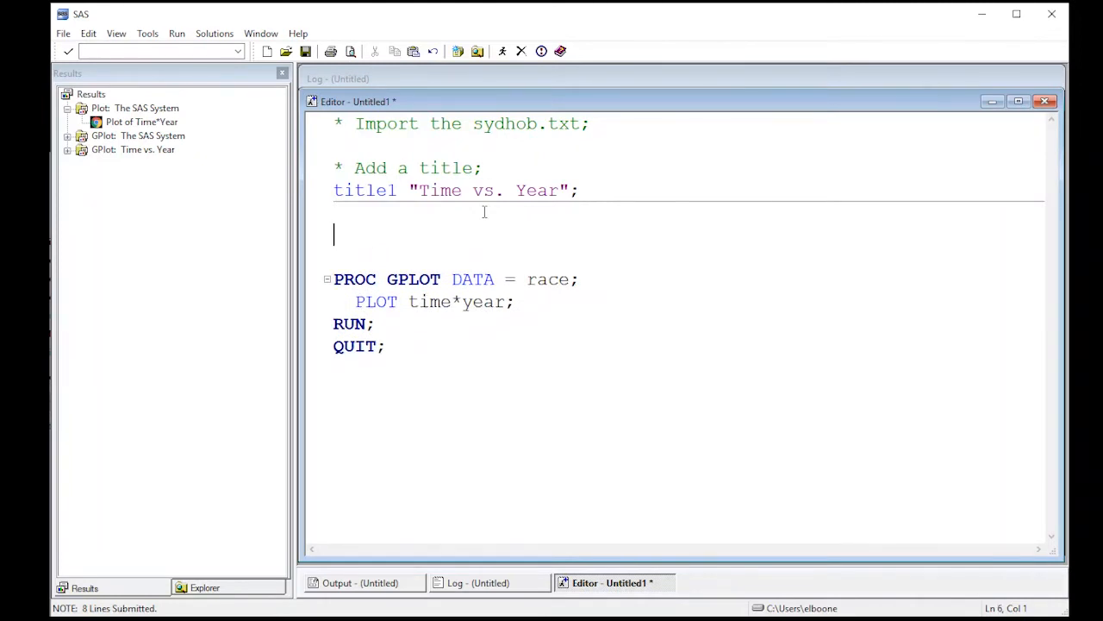
text(* D)
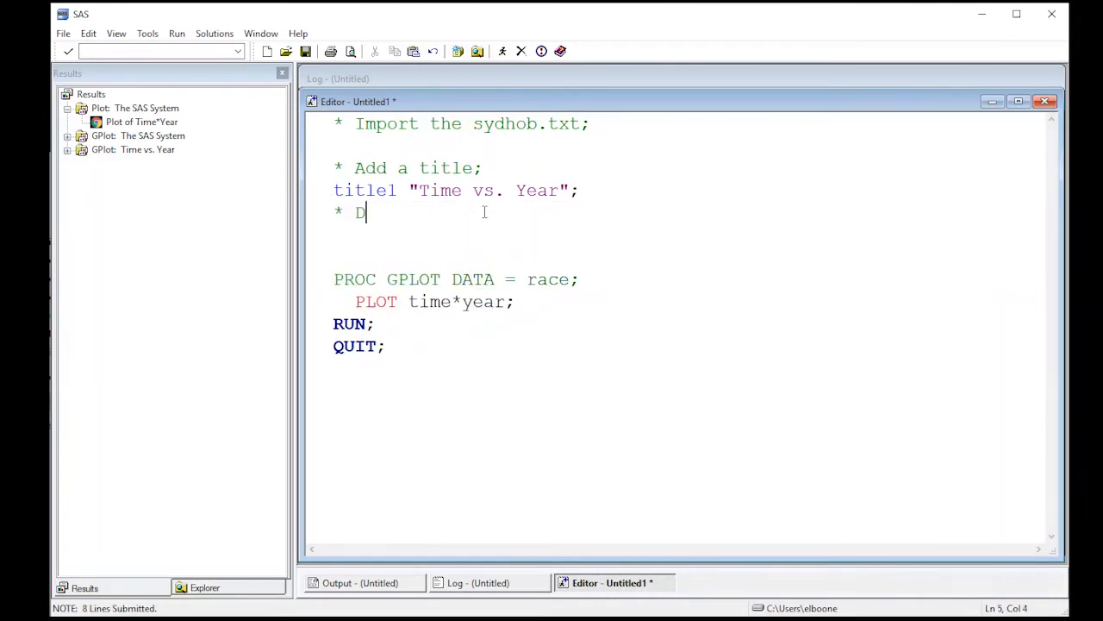
text(hange a)
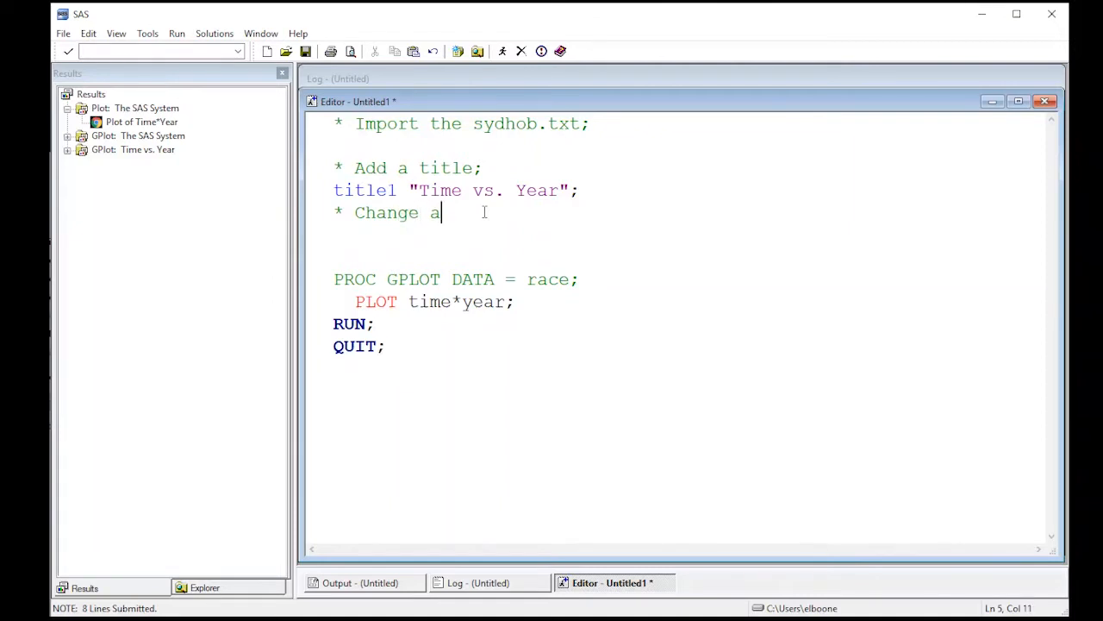
text(y-axix)
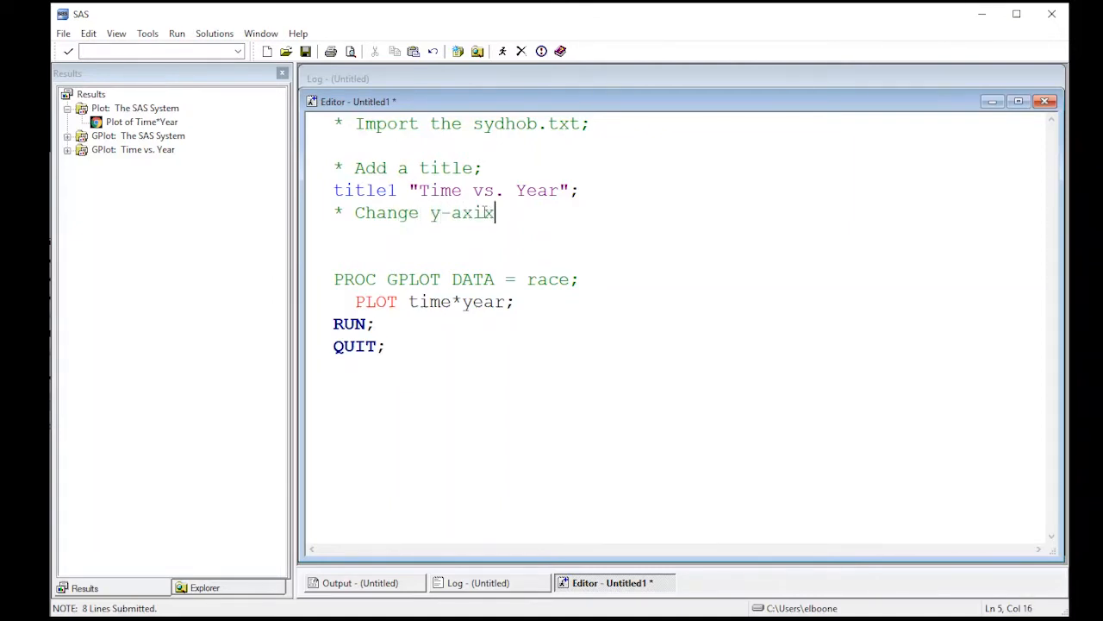
text(tit)
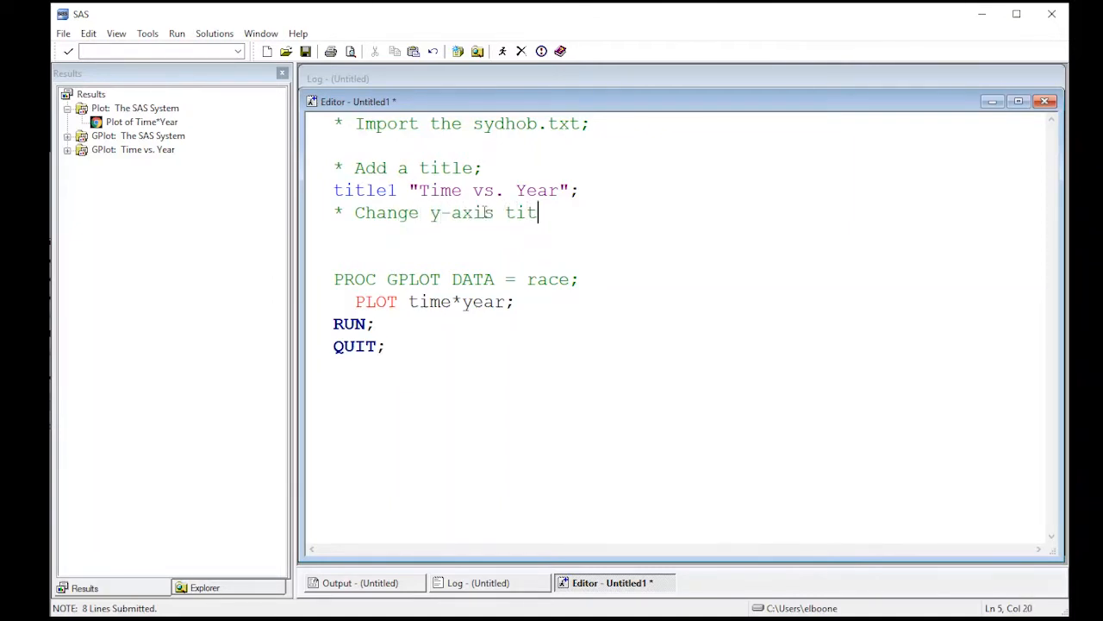
text(le;)
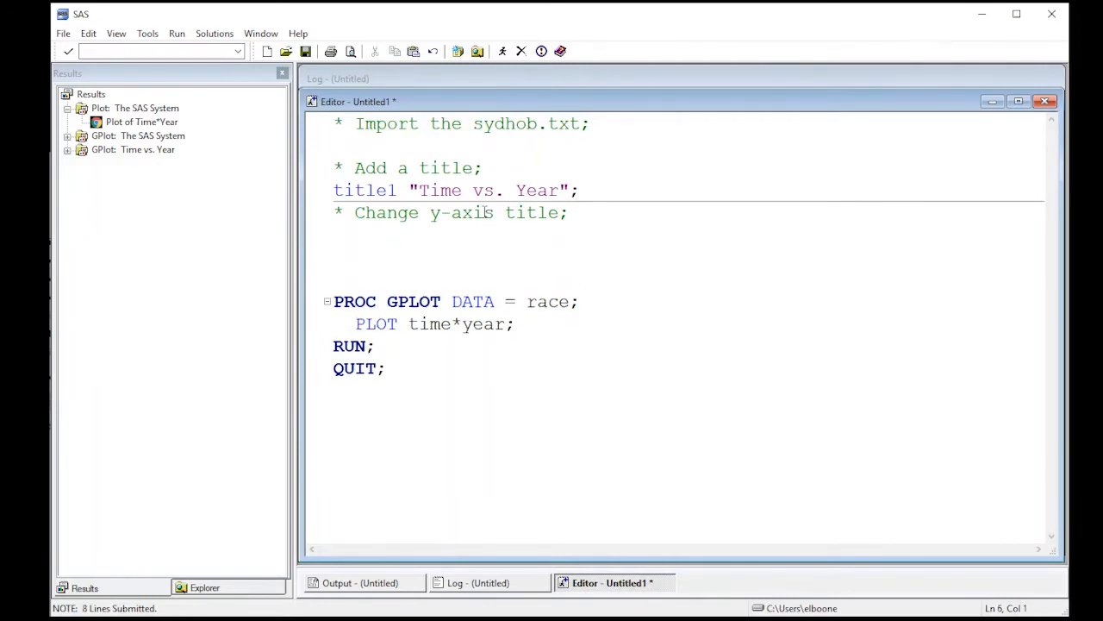
text(ac)
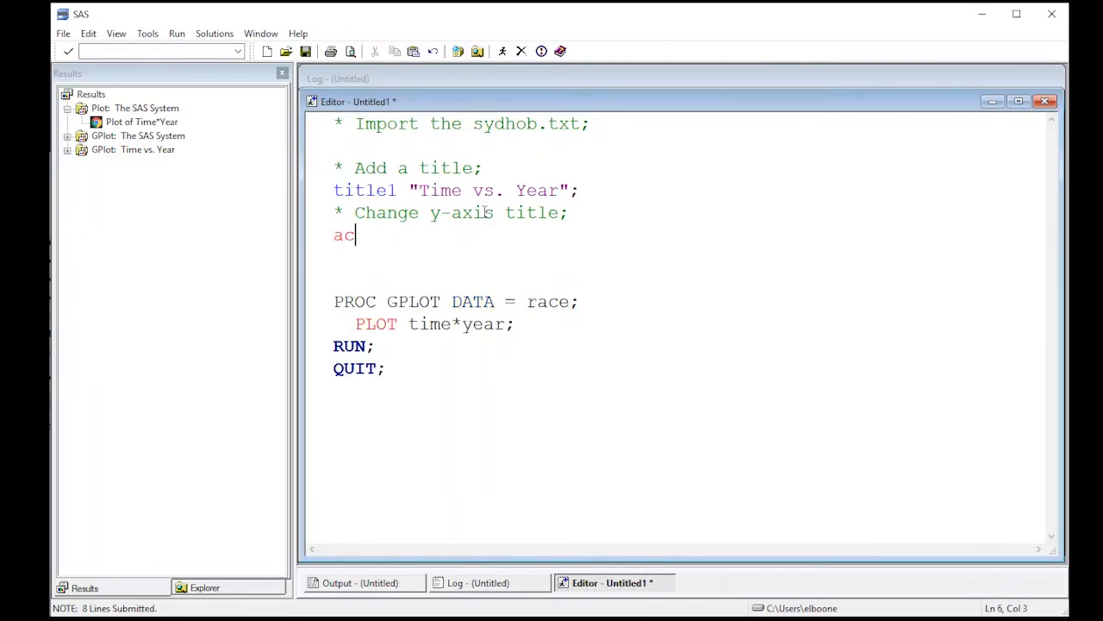
text(xis1)
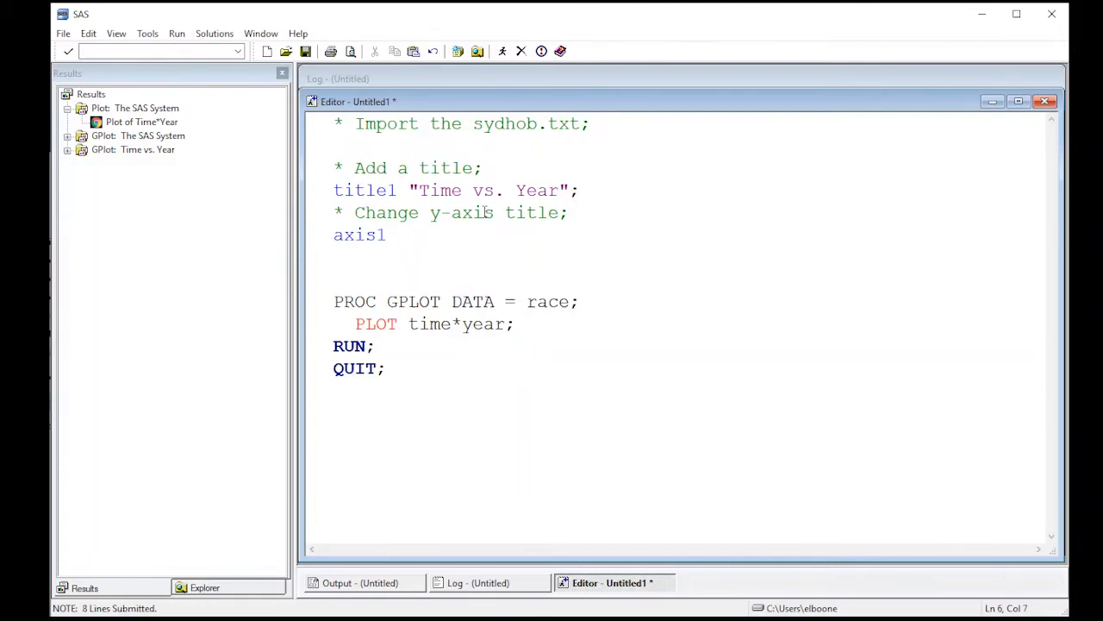
text(label;)
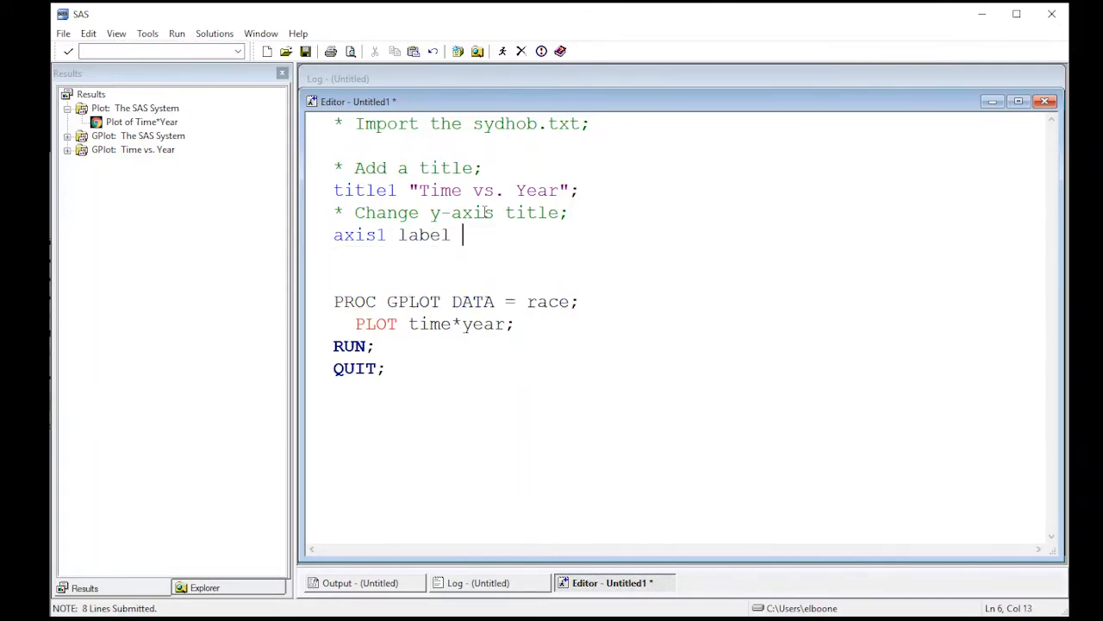
text(= ()
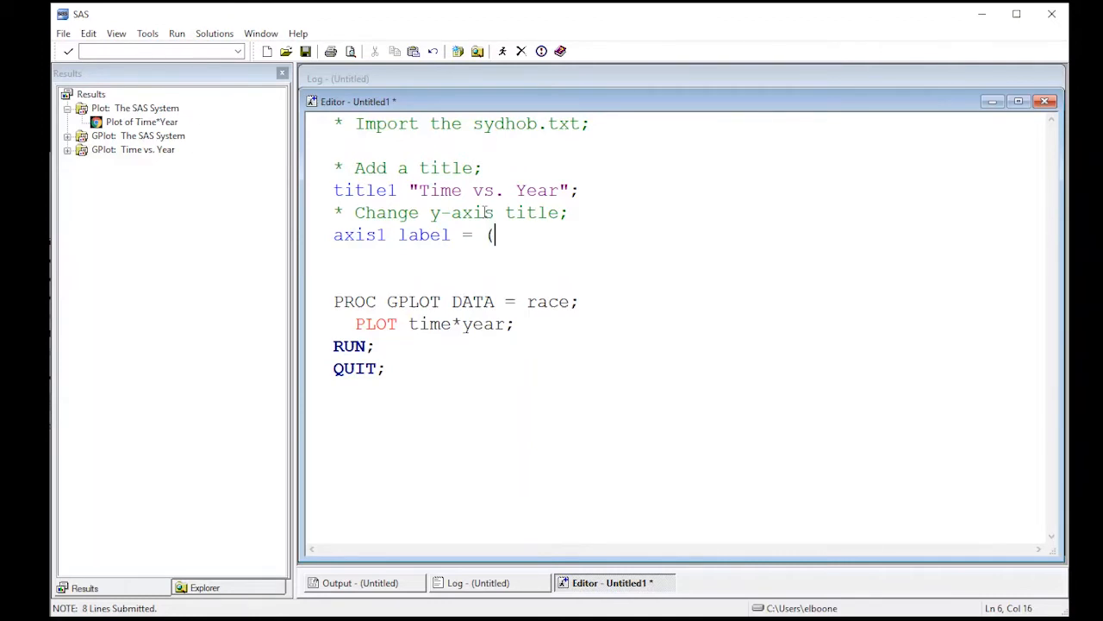
text(")
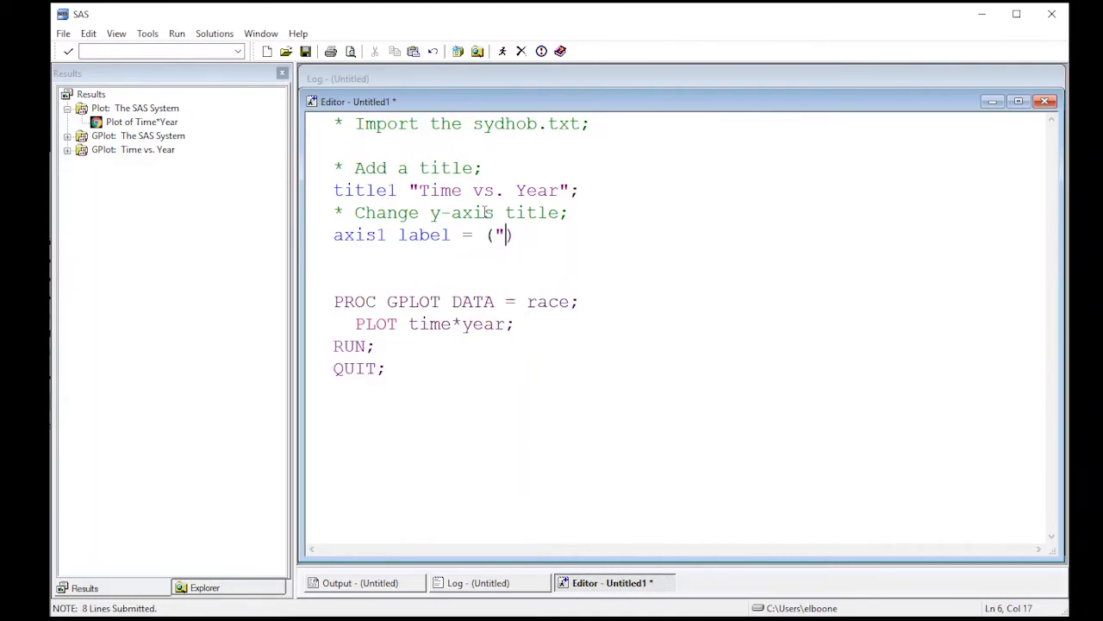
text(Ti)
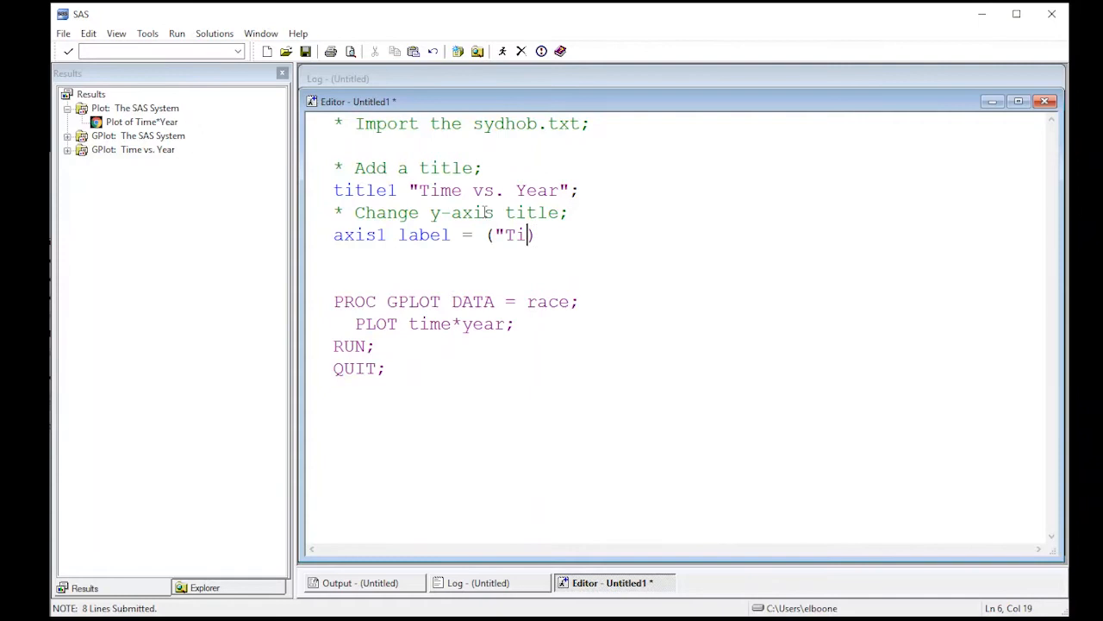
text(me ()
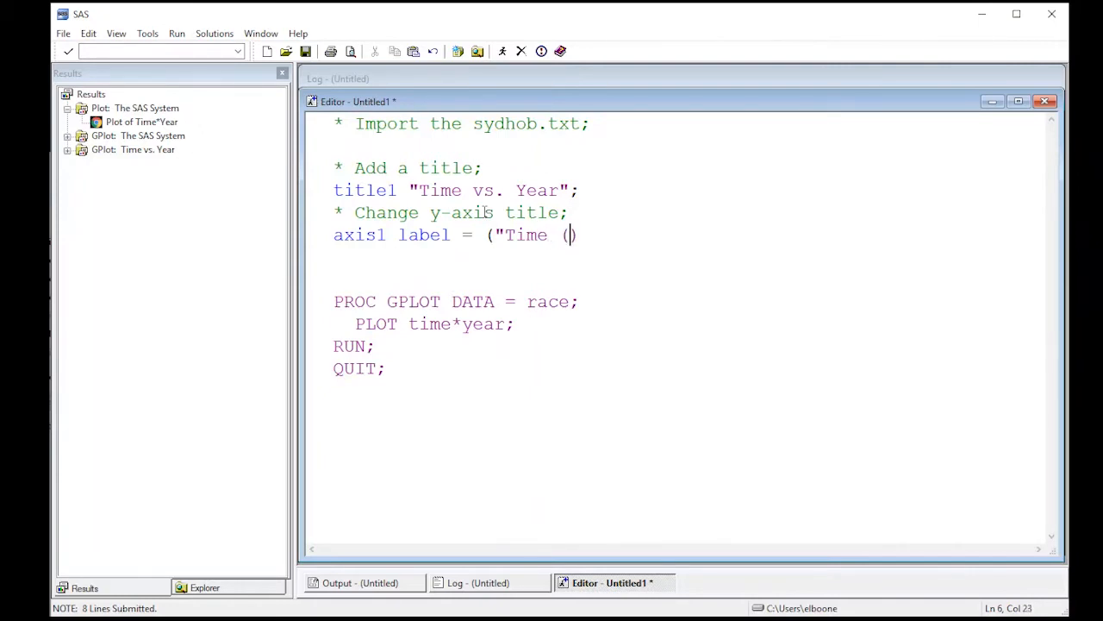
text(min)");)
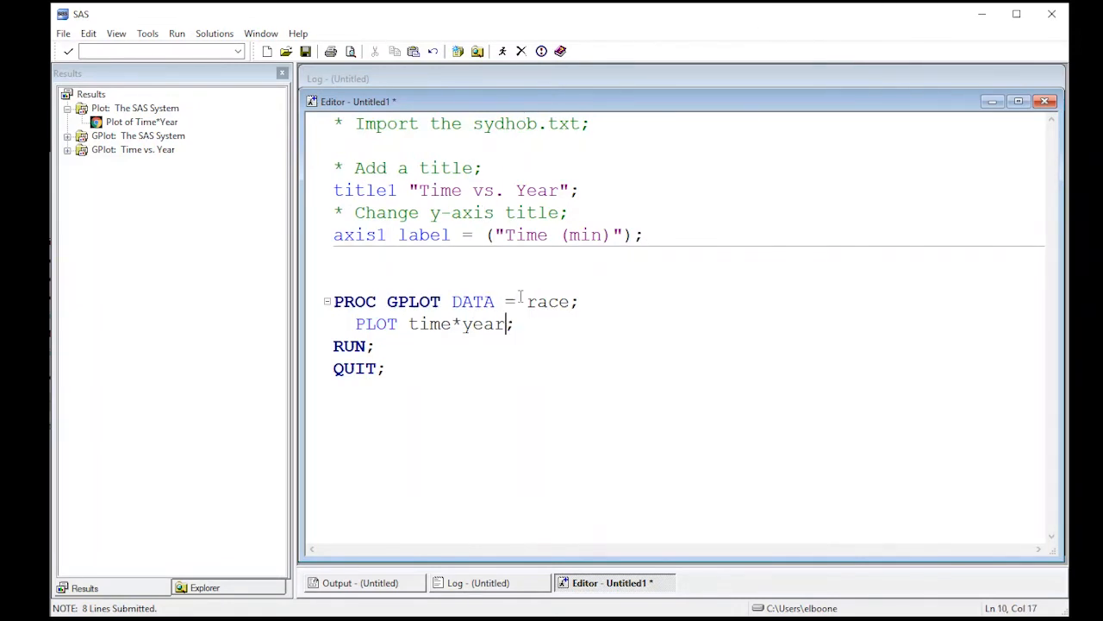
- Apply it with / VAXIS = axis1 on the PLOT statement, rerun, and close the results
text(/ v)
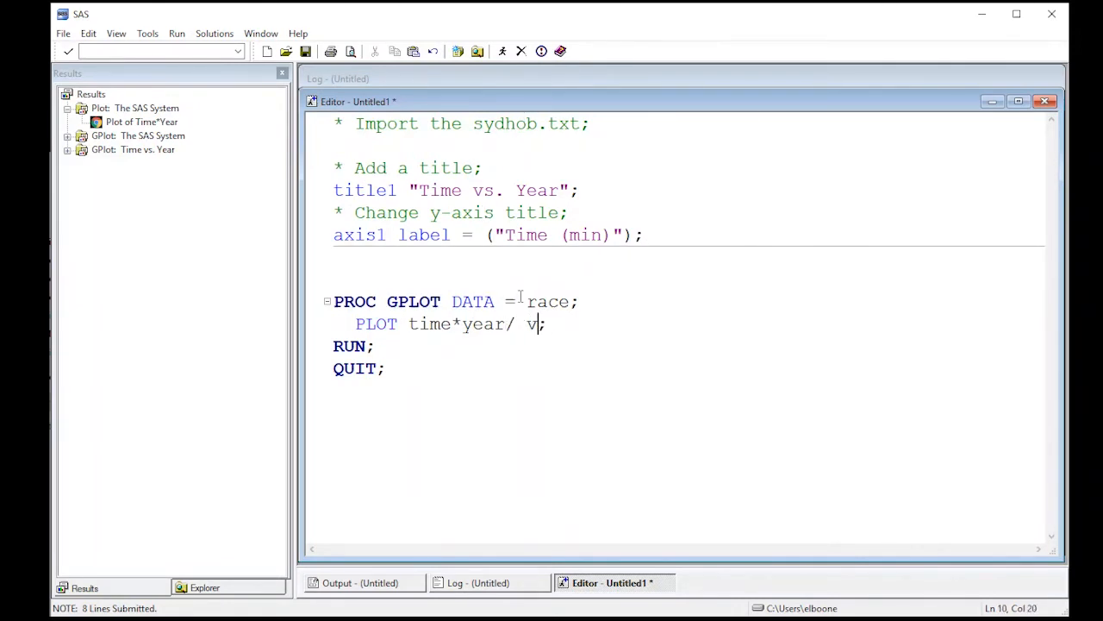
key(BackSpace)
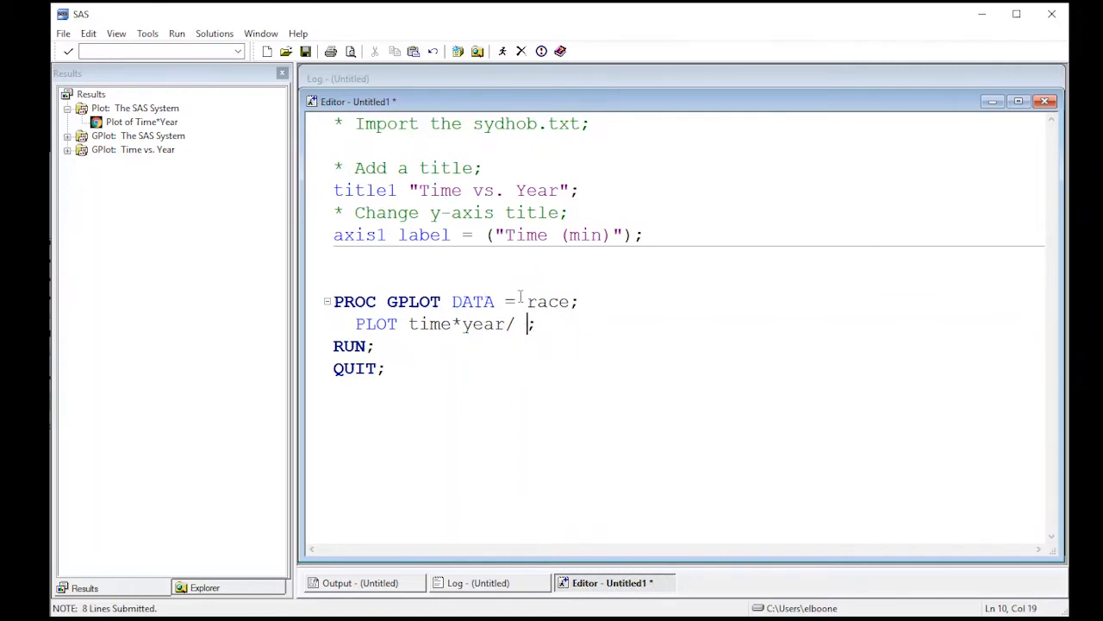
text(VA)
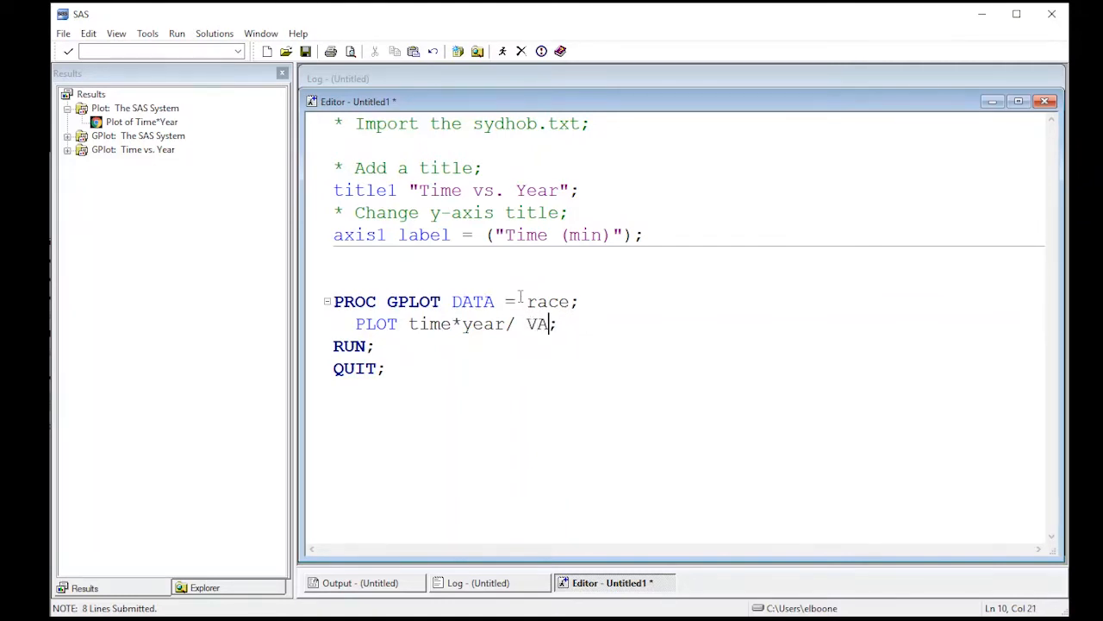
text(XIS =)
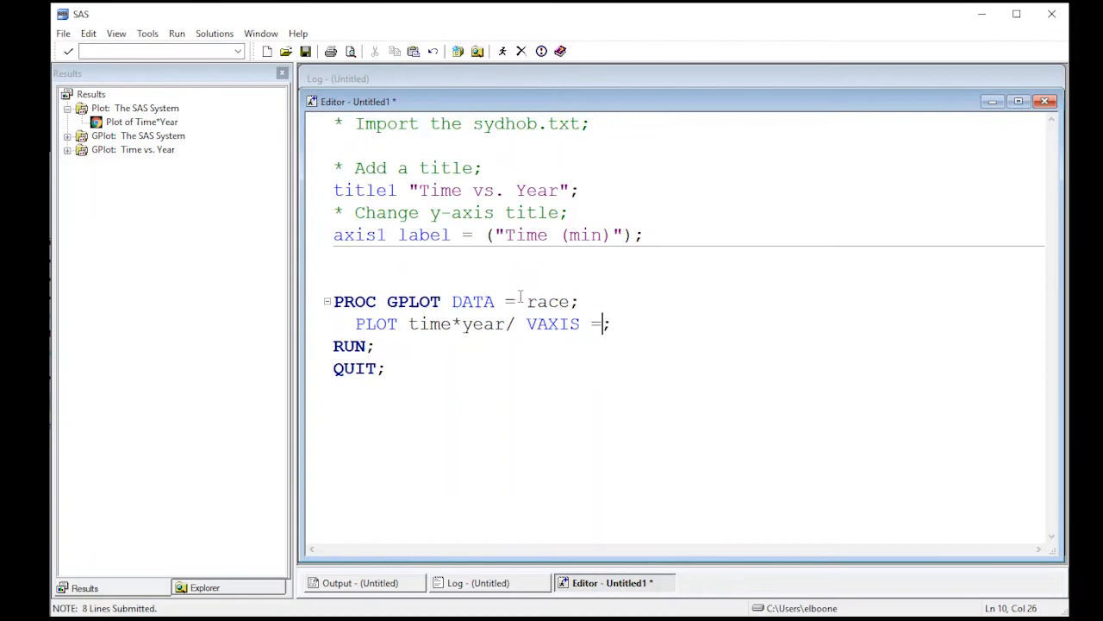
text(axix)
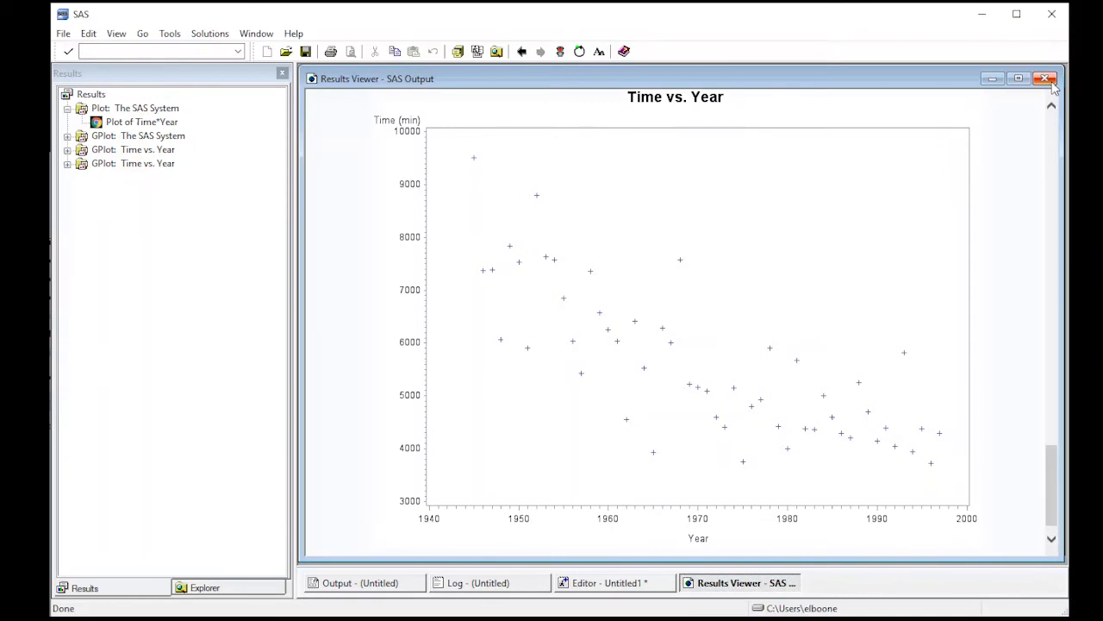
click(1045, 78)
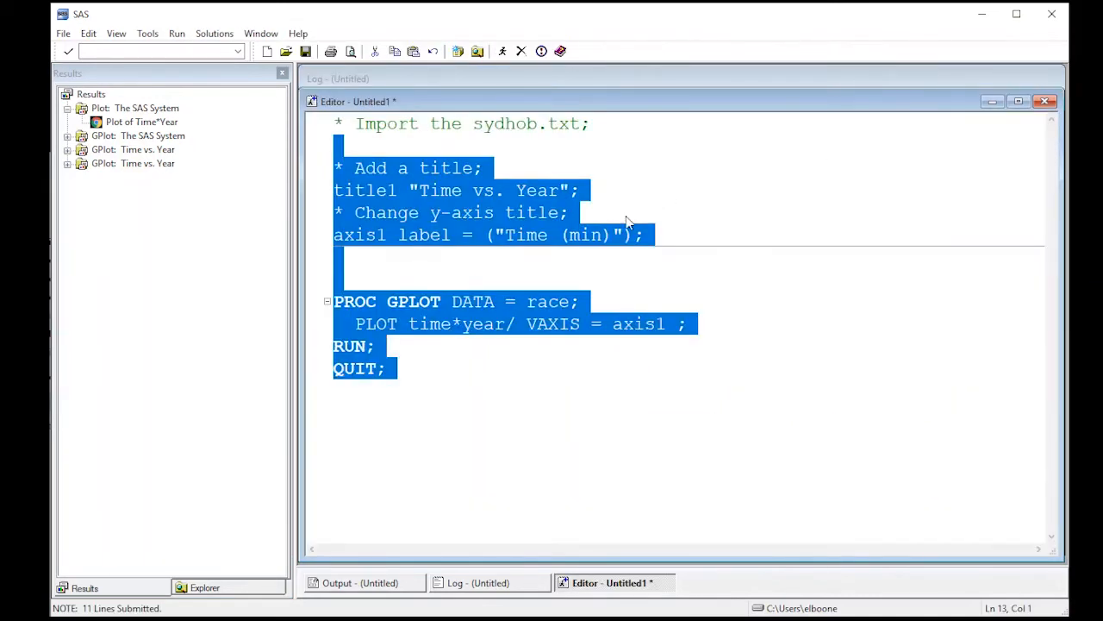
- Add a '* Change the symbols;' comment and start symbol1 with color = red
click(586, 259)
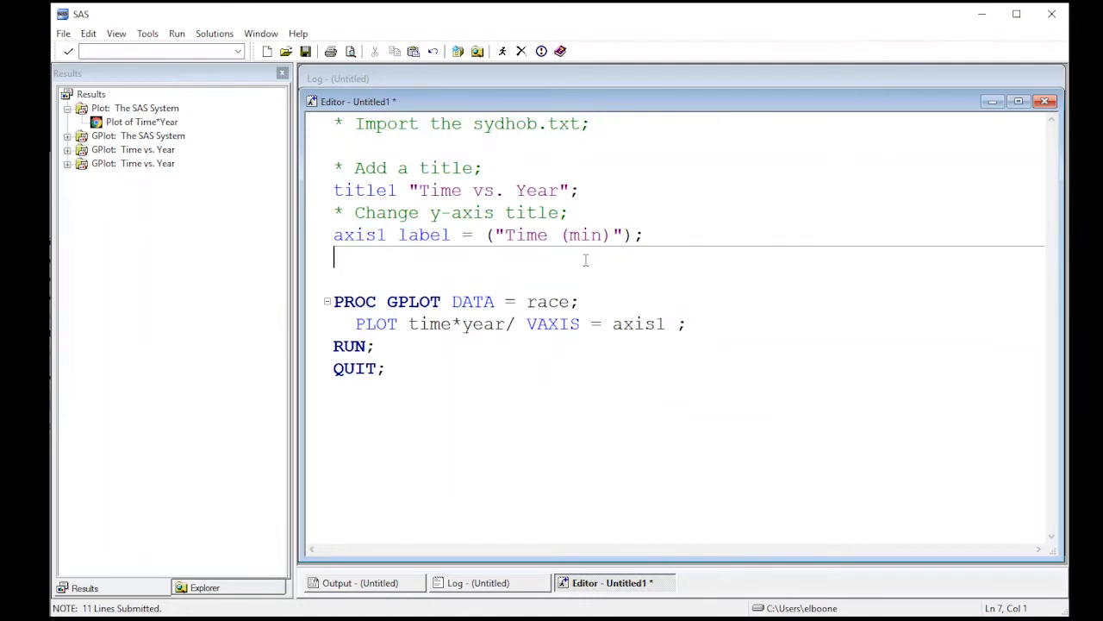
text(*)
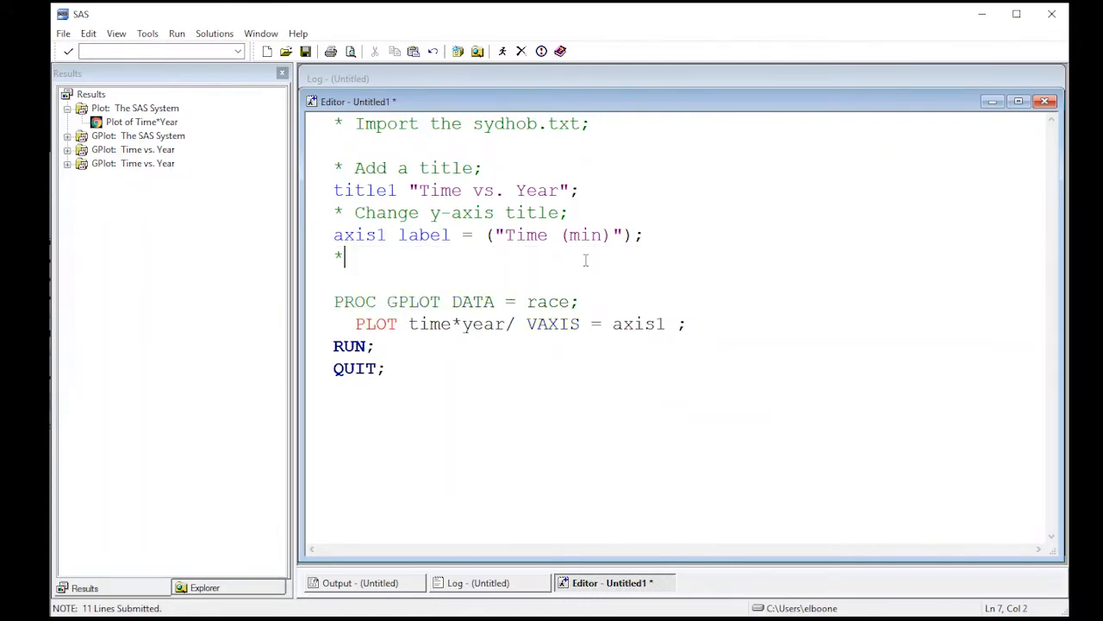
text(Change the)
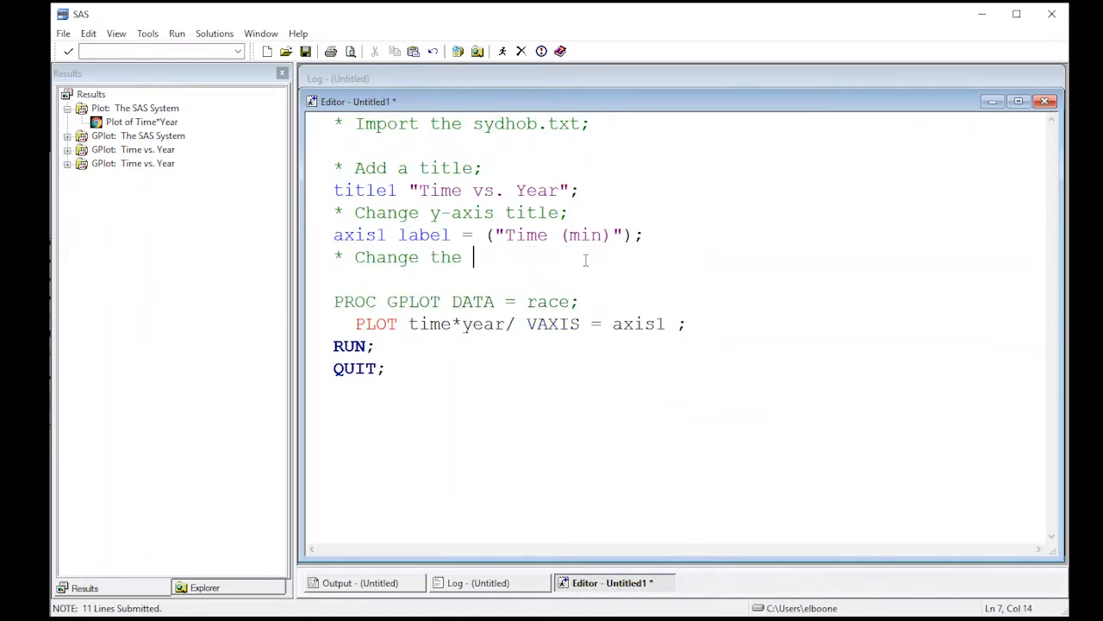
text(sym)
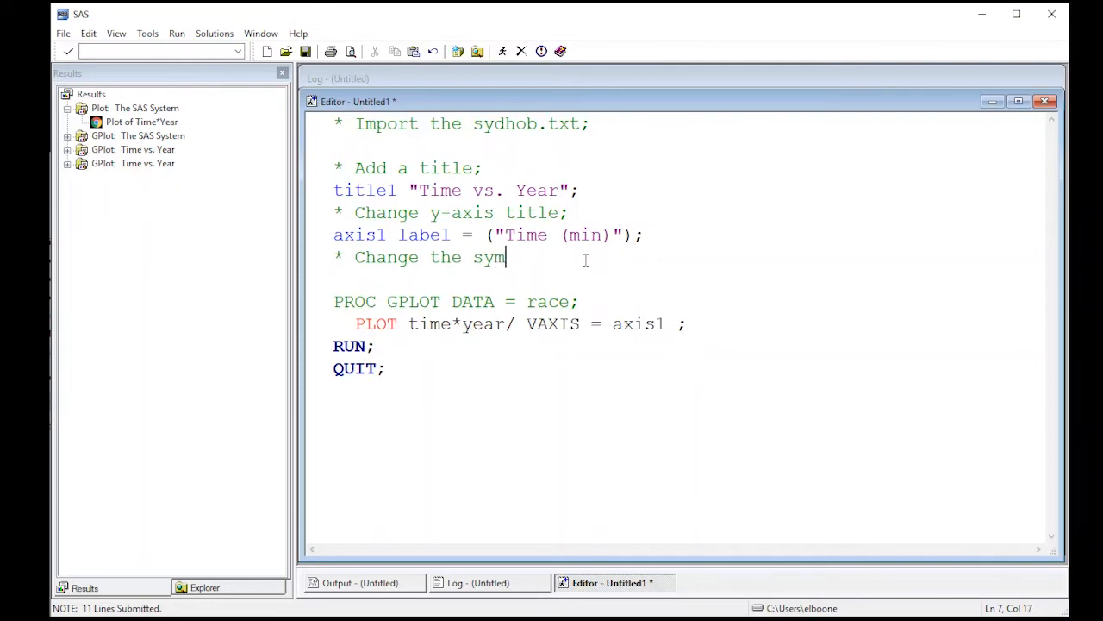
text(bols;)
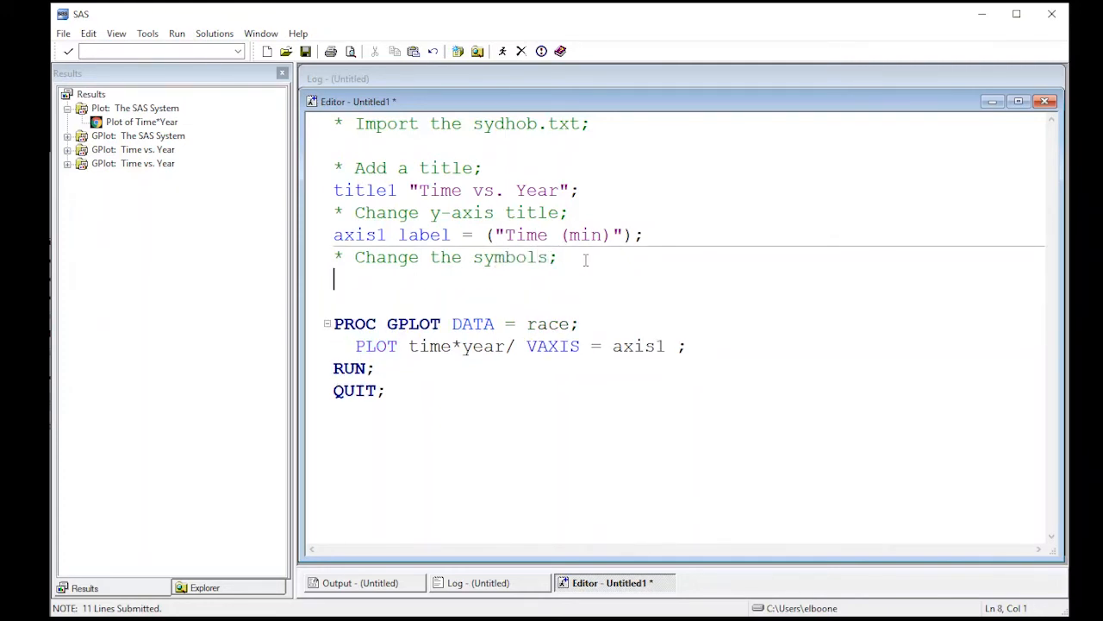
text(syblem)
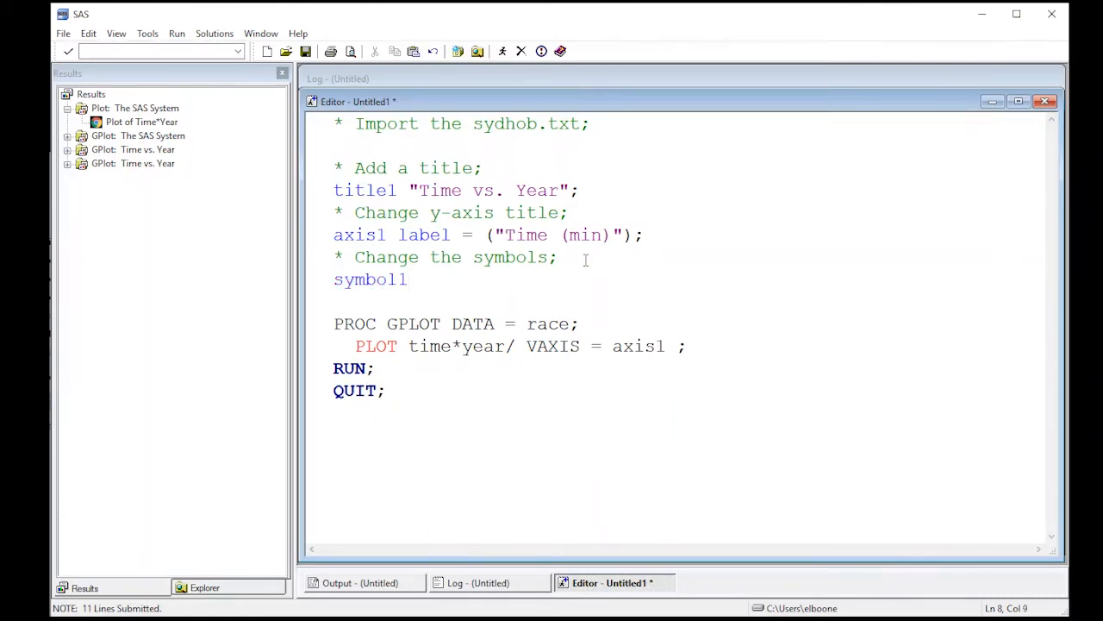
text(color)
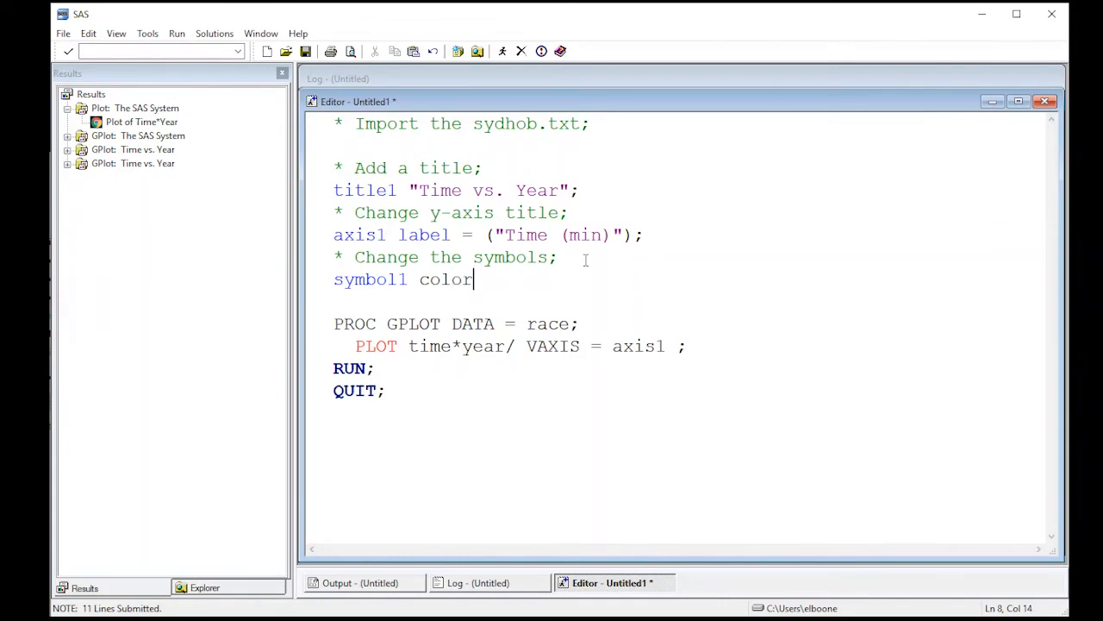
text(= red)
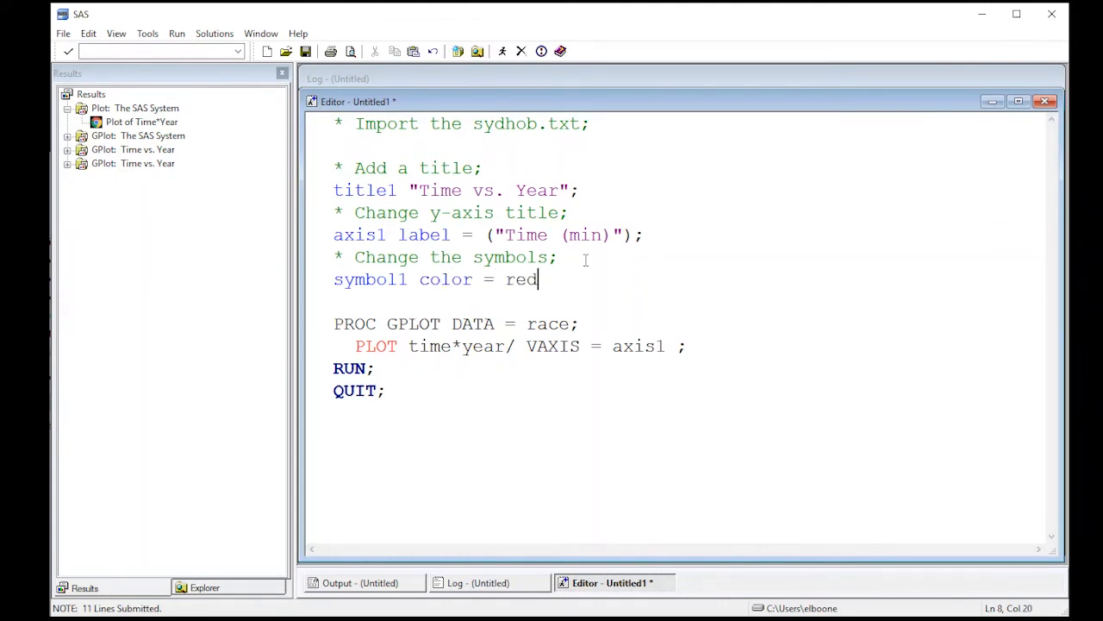
text(" ")
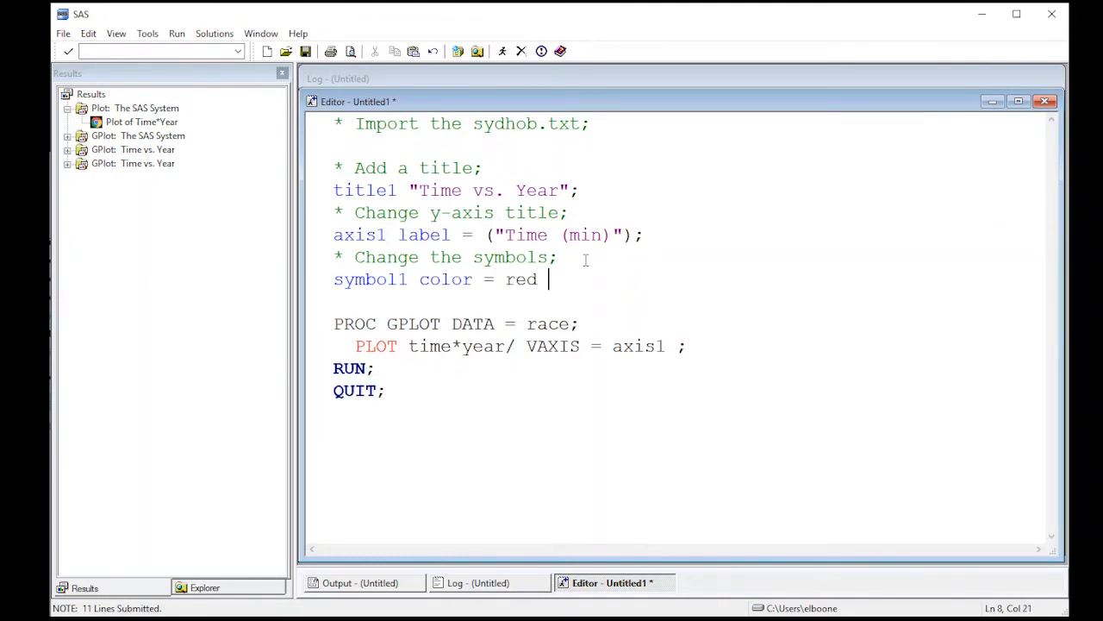
- Complete the symbol1 statement with value = dot interpol = spline;
text(valu)
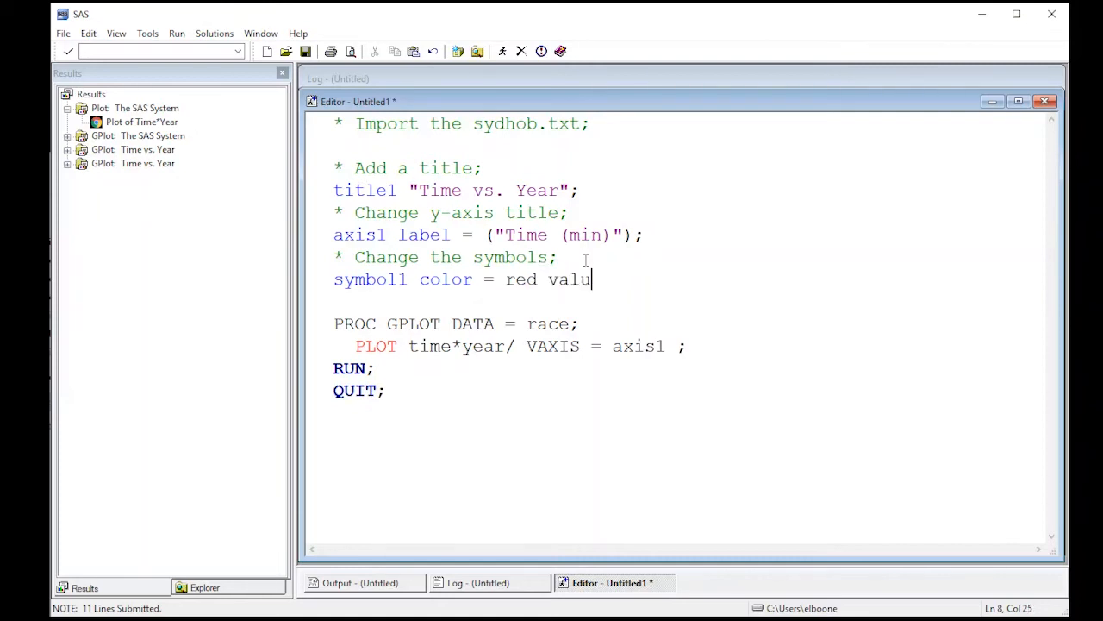
text(e)
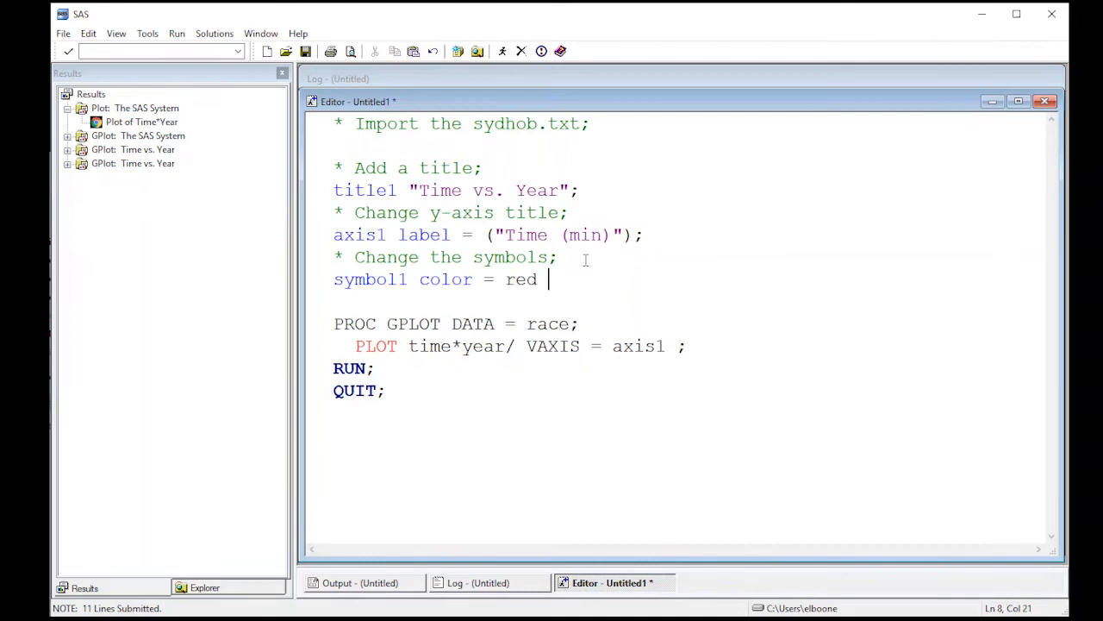
text(value = dot in)
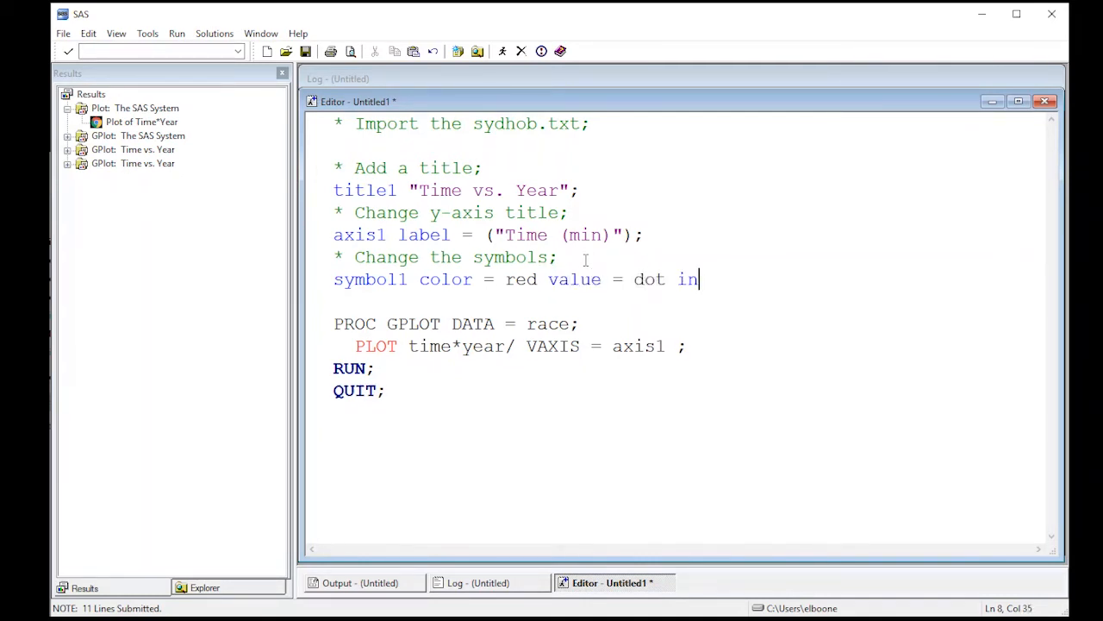
text(terpol =)
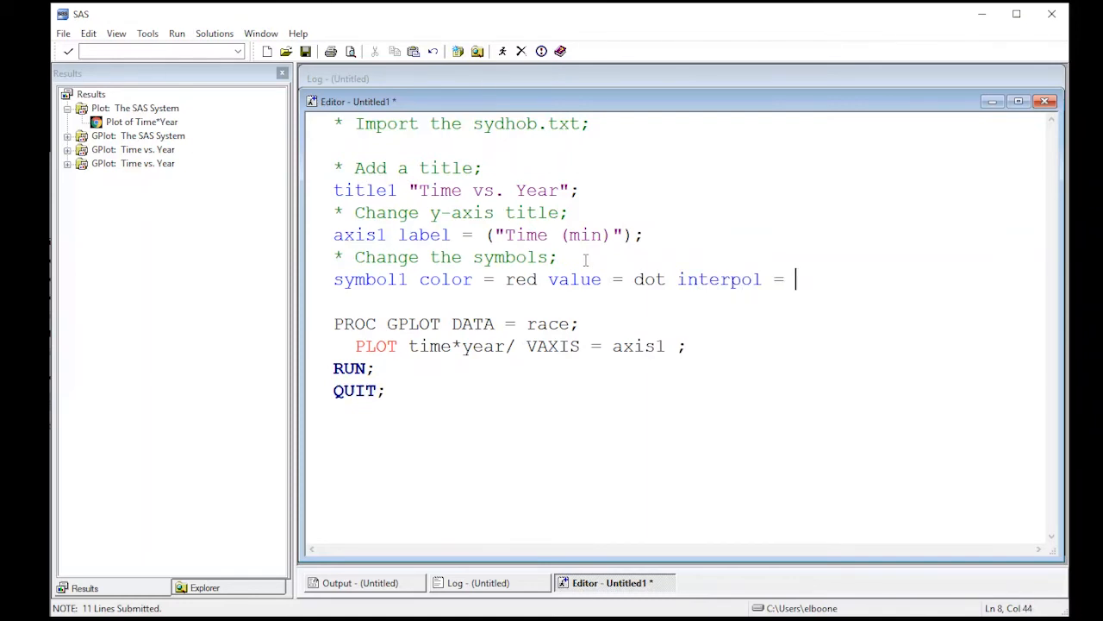
text(spline)
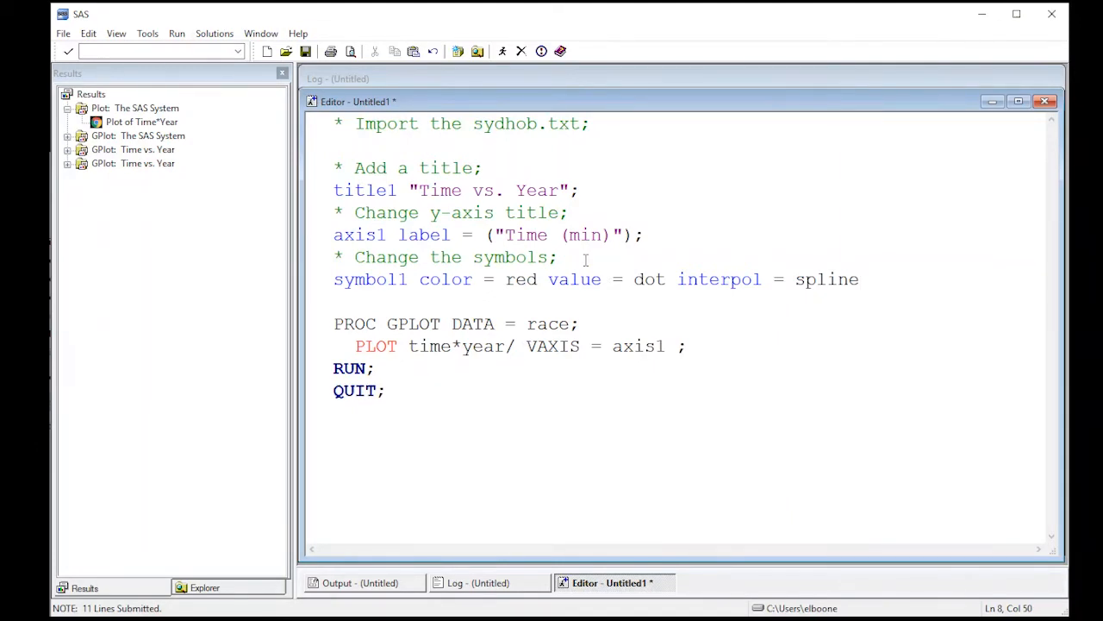
text(;)
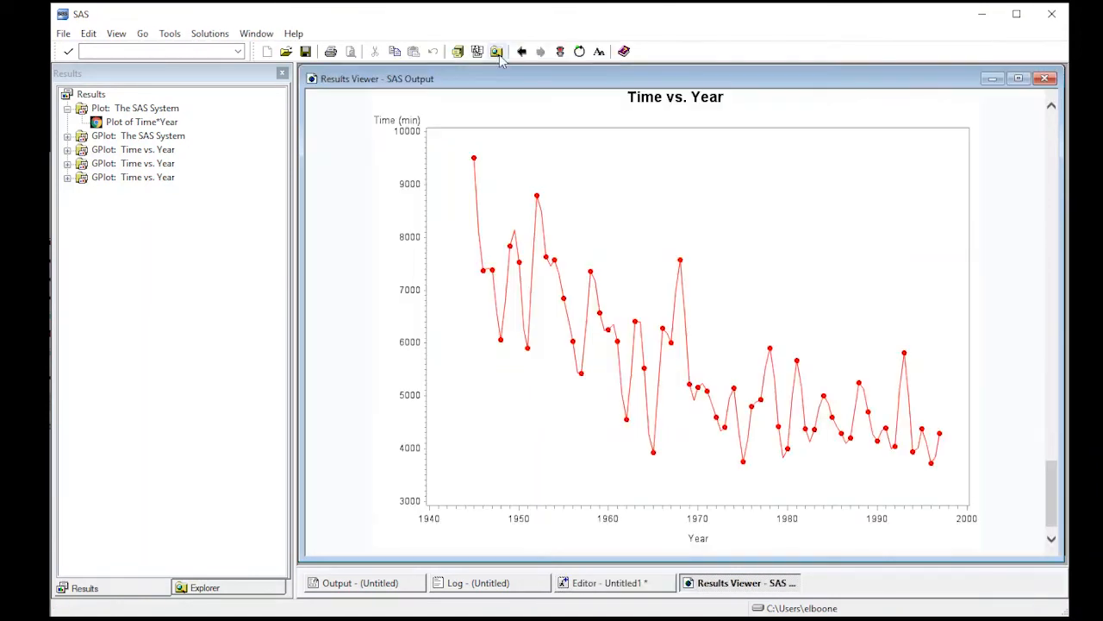
mouse_move(507, 175)
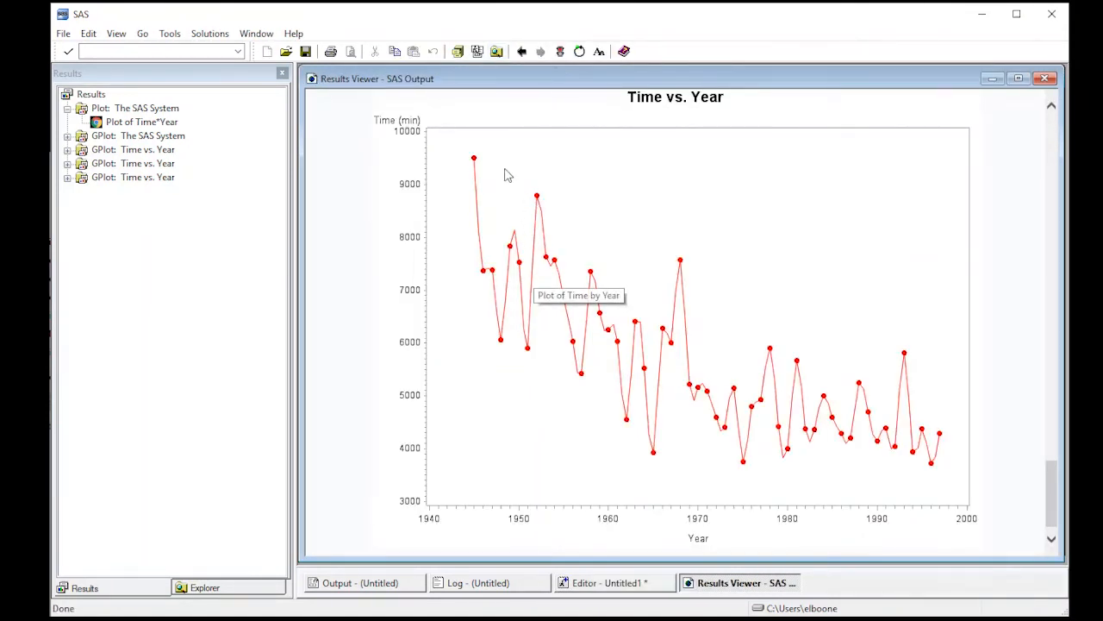
mouse_move(547, 265)
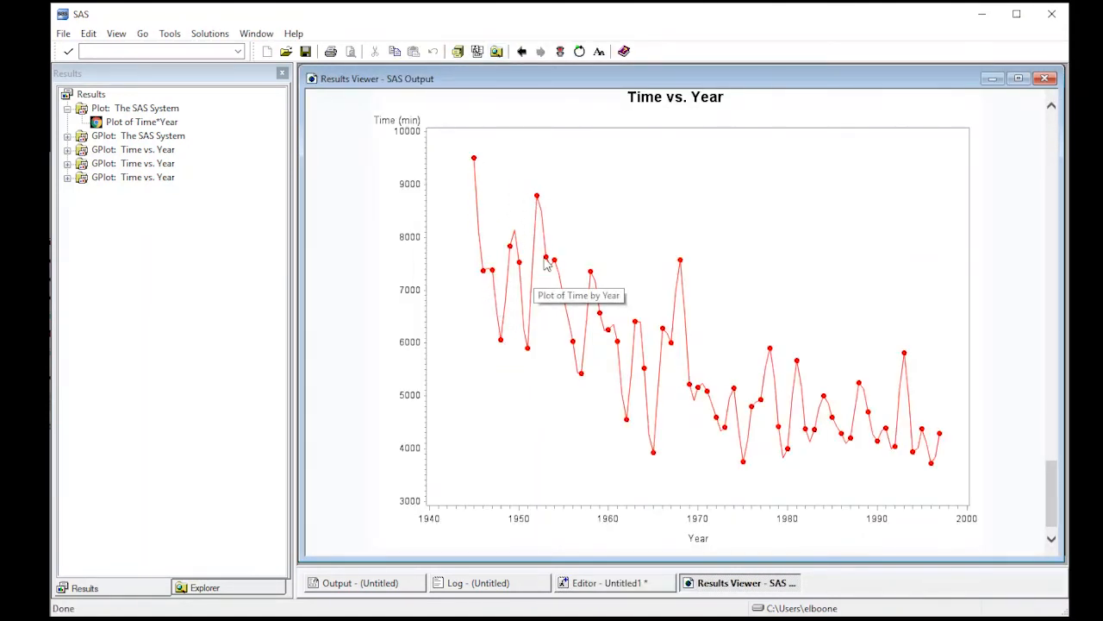
mouse_move(526, 353)
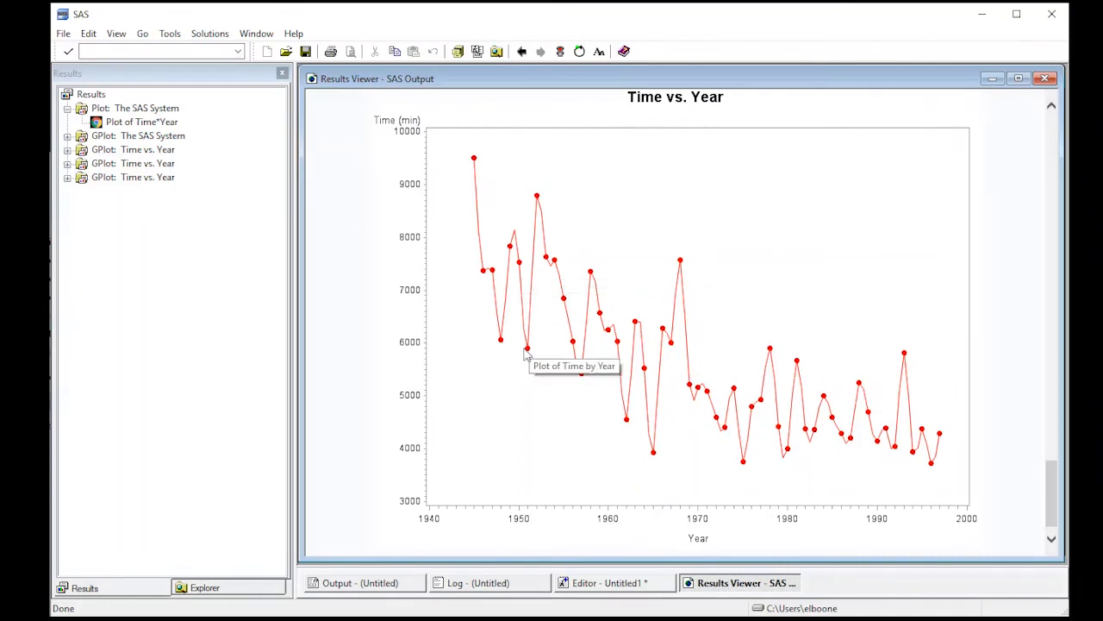
mouse_move(1021, 456)
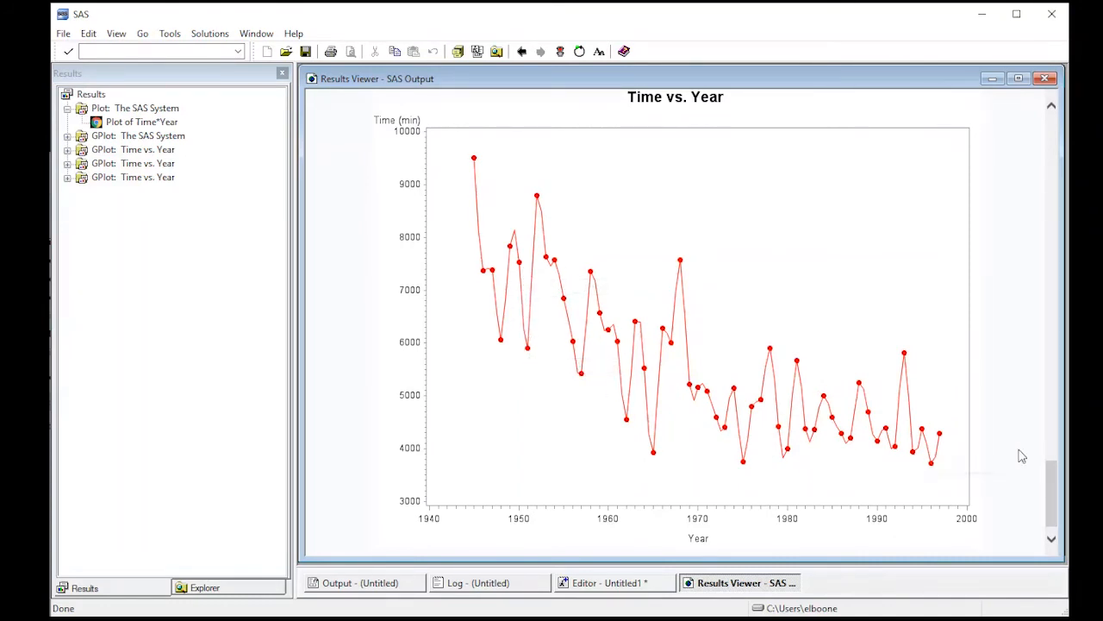
mouse_move(763, 399)
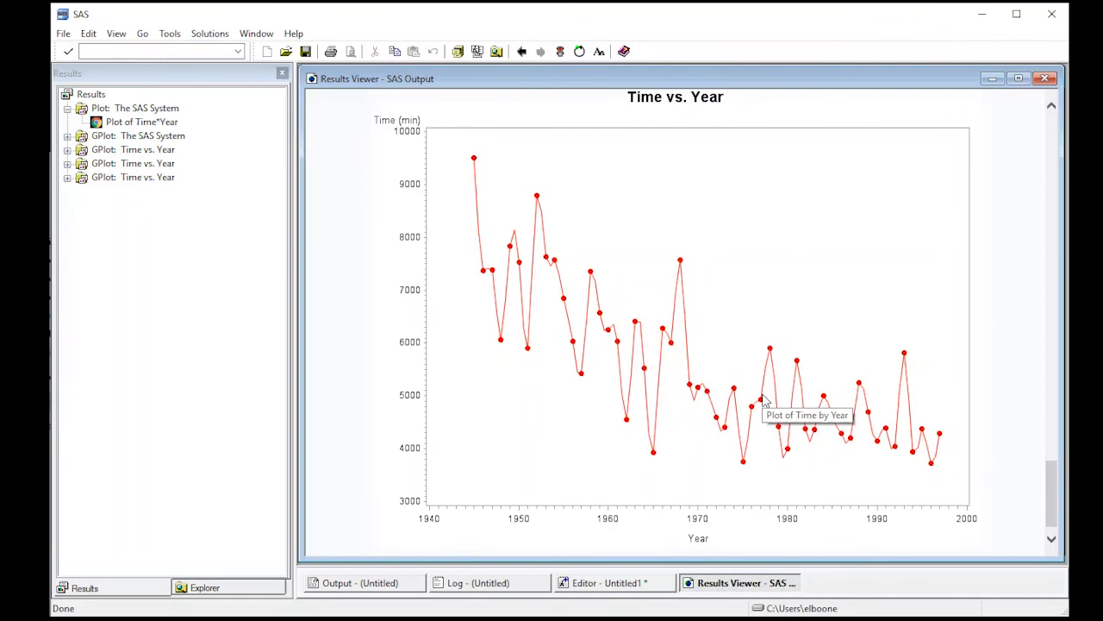
mouse_move(744, 394)
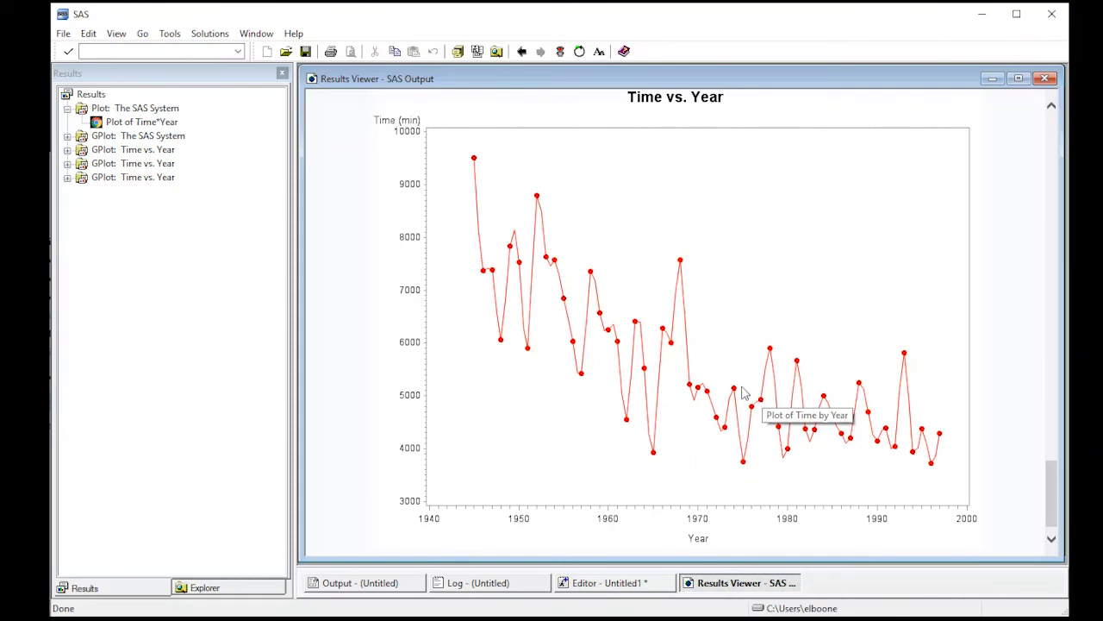
mouse_move(638, 224)
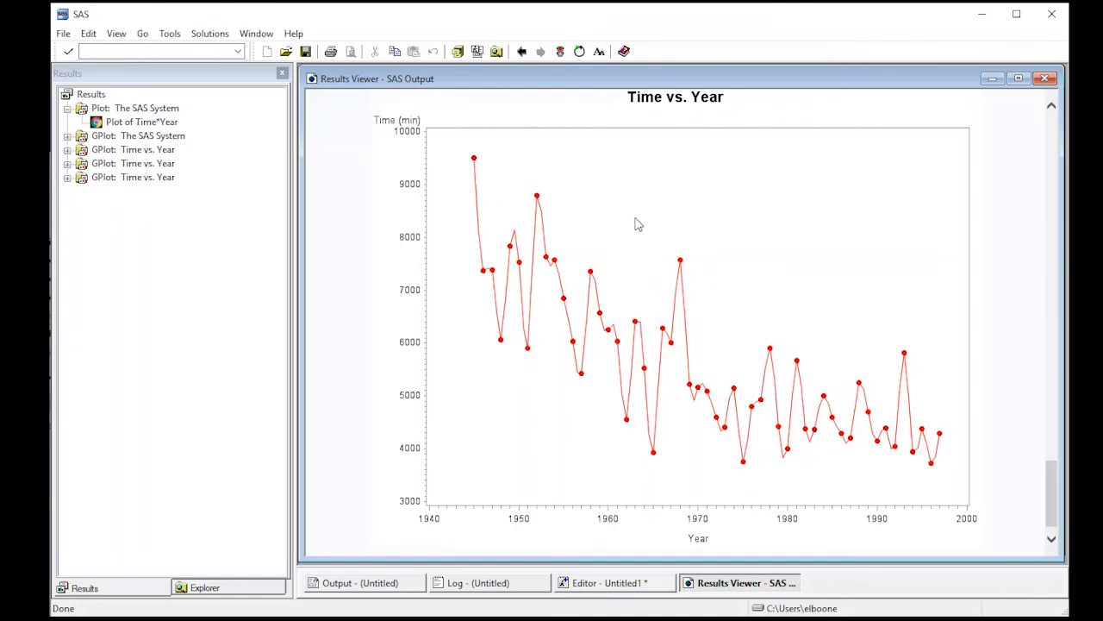
mouse_move(675, 291)
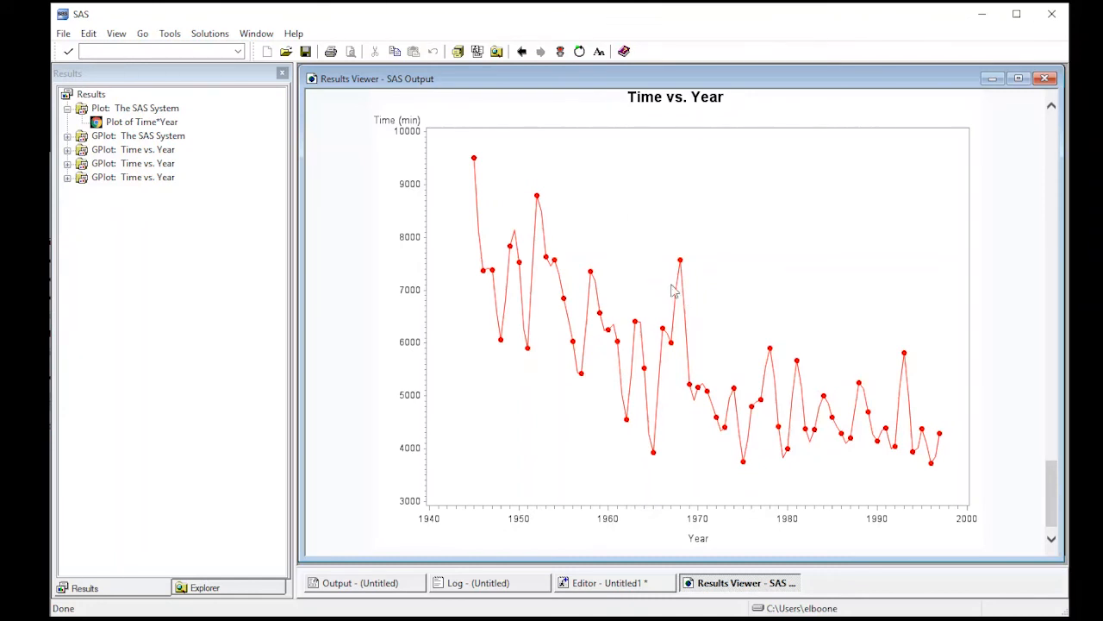